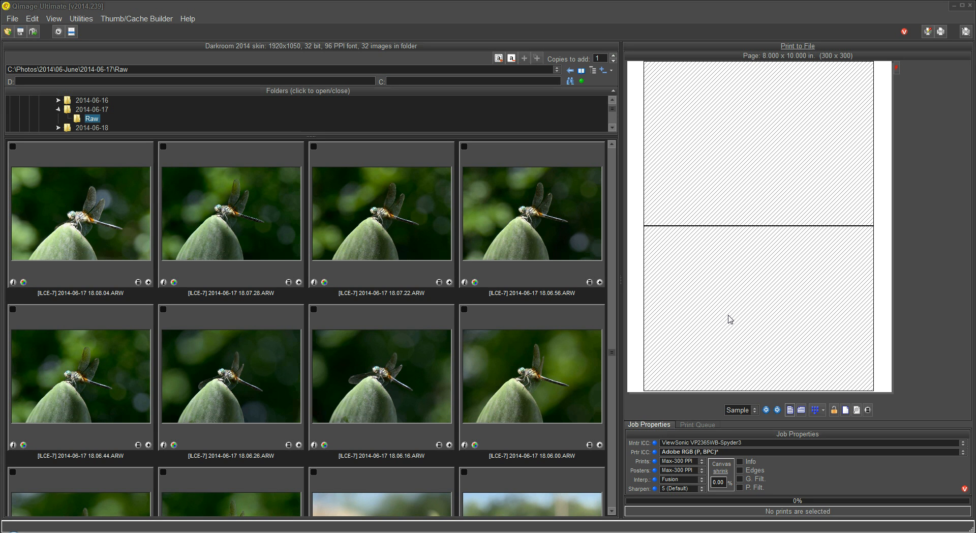
{"action": "mouse_move", "coordinate": [612, 380]}
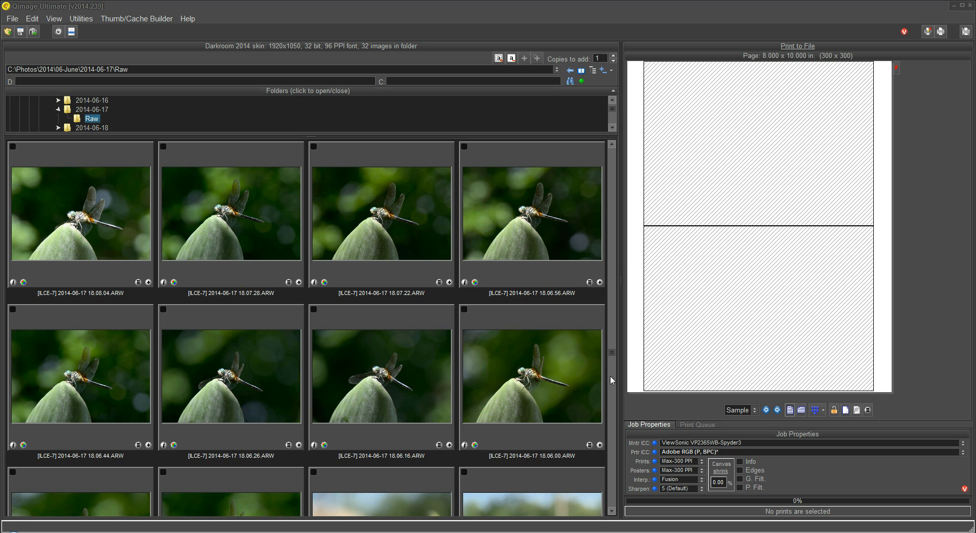
{"action": "mouse_move", "coordinate": [126, 365]}
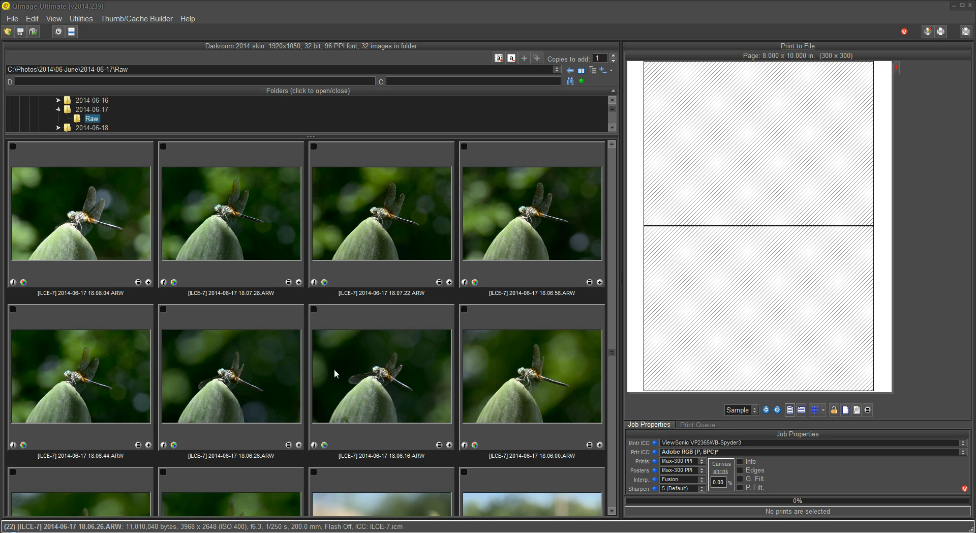
{"action": "mouse_move", "coordinate": [484, 366]}
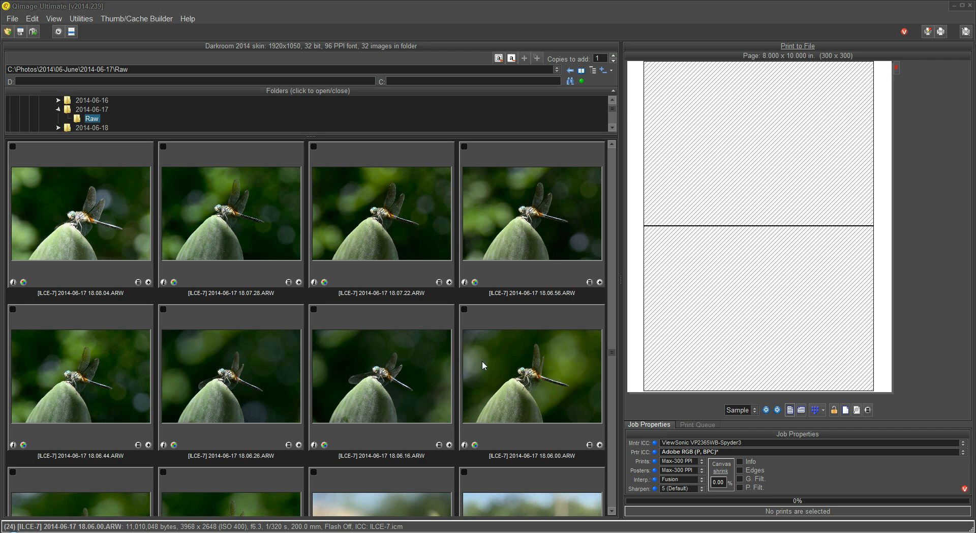
{"action": "mouse_move", "coordinate": [376, 361]}
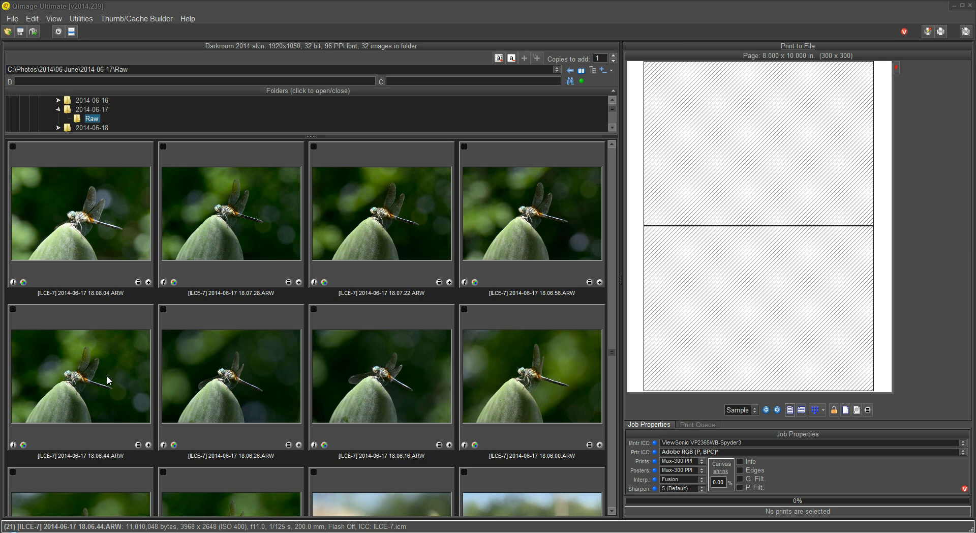
{"action": "mouse_move", "coordinate": [94, 390]}
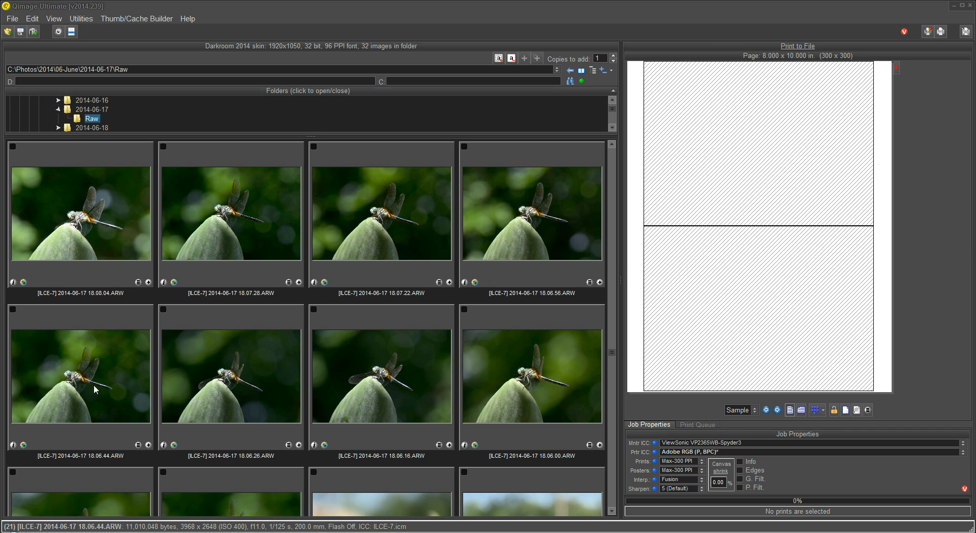
{"action": "mouse_move", "coordinate": [82, 383]}
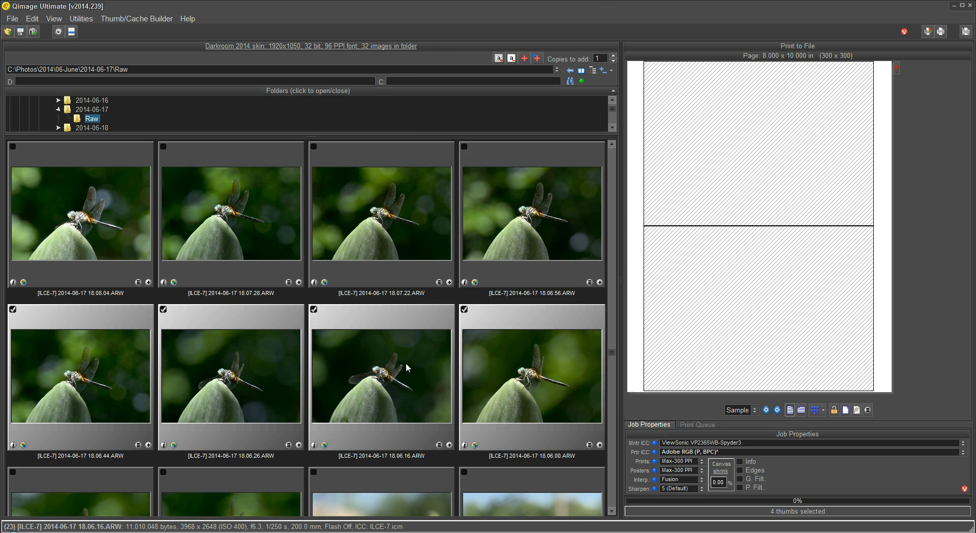
Launch the Best Shot Selector on the four selected dragonfly photos.
{"action": "right_click", "coordinate": [381, 380]}
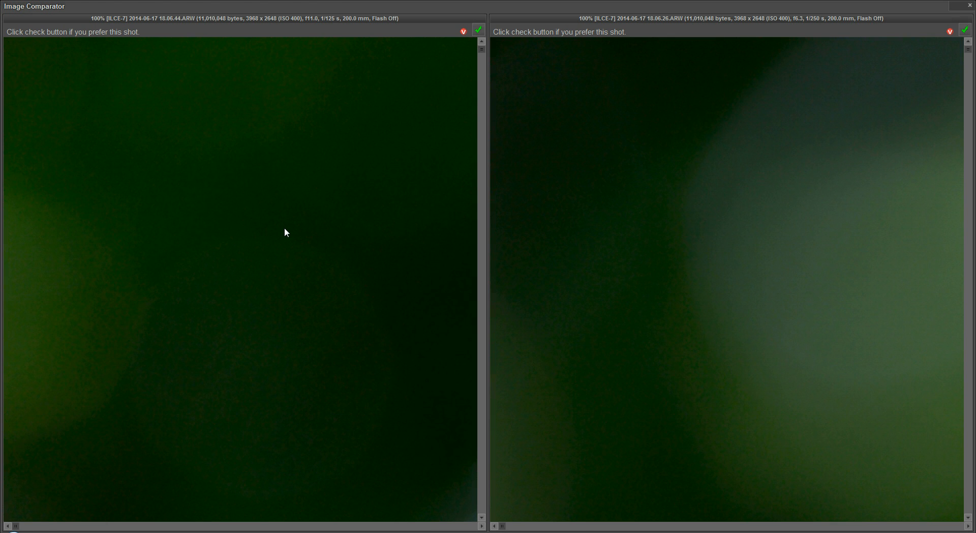
{"action": "mouse_move", "coordinate": [311, 229]}
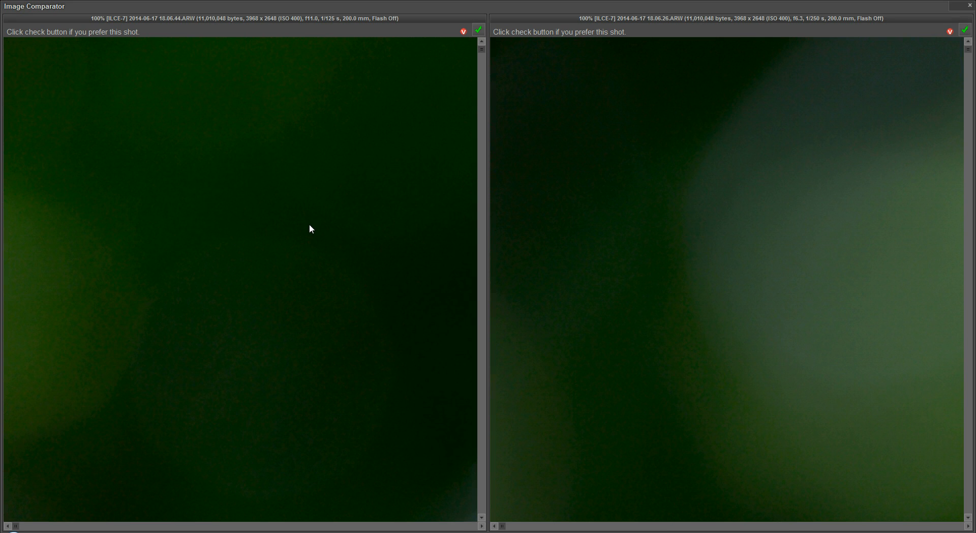
{"action": "mouse_move", "coordinate": [348, 201]}
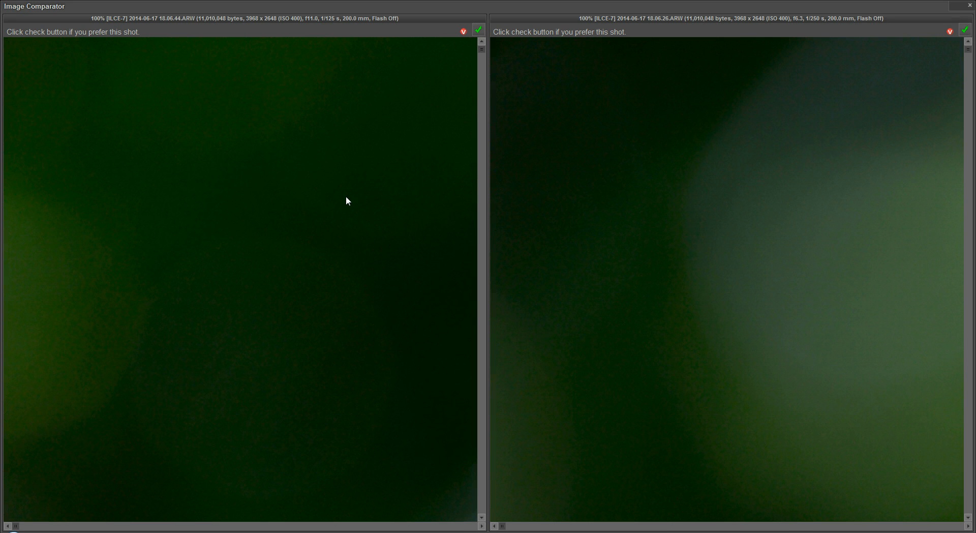
{"action": "mouse_move", "coordinate": [306, 213]}
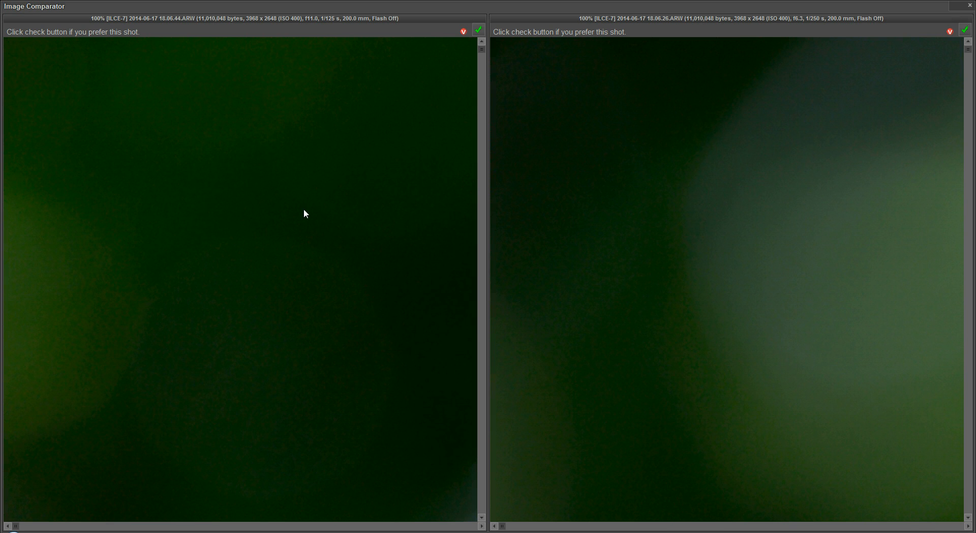
{"action": "mouse_move", "coordinate": [329, 225]}
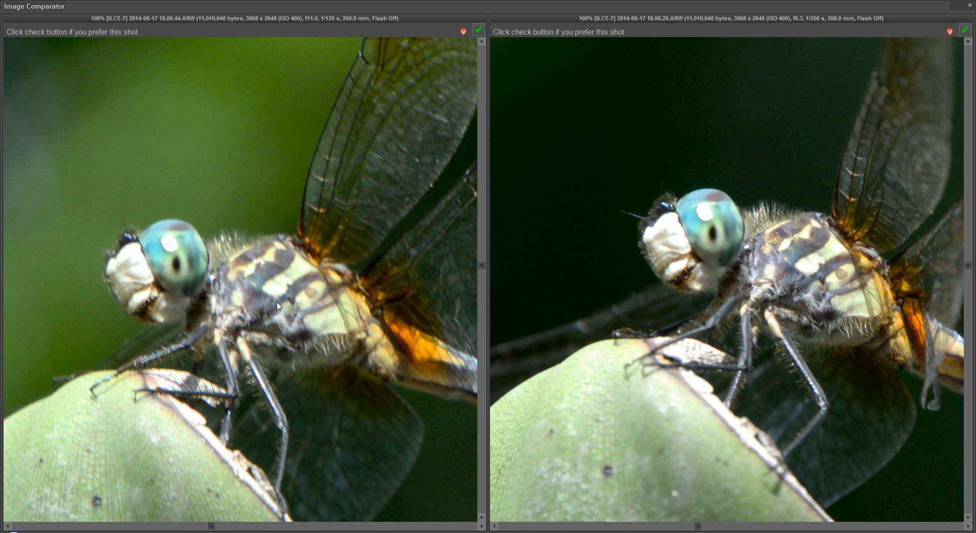
{"action": "mouse_move", "coordinate": [794, 274]}
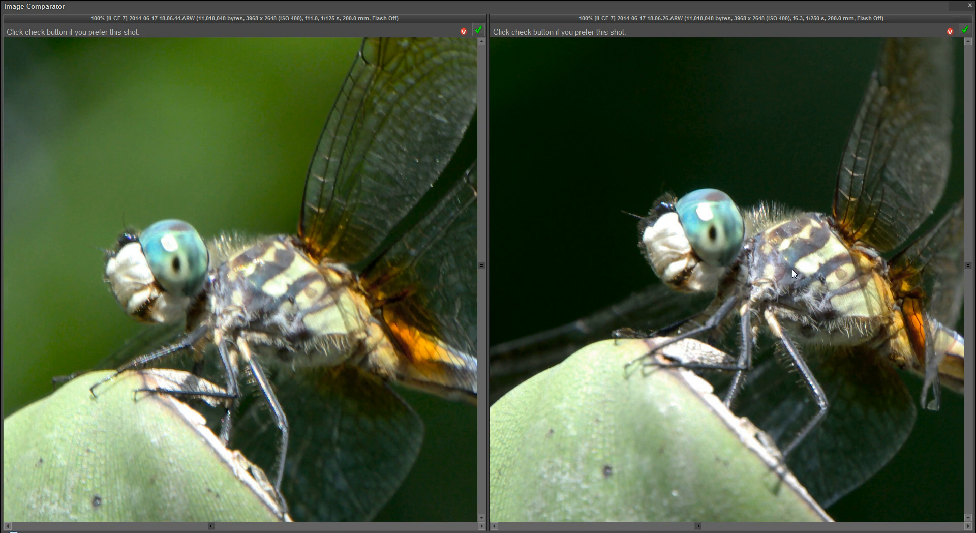
{"action": "mouse_move", "coordinate": [971, 51]}
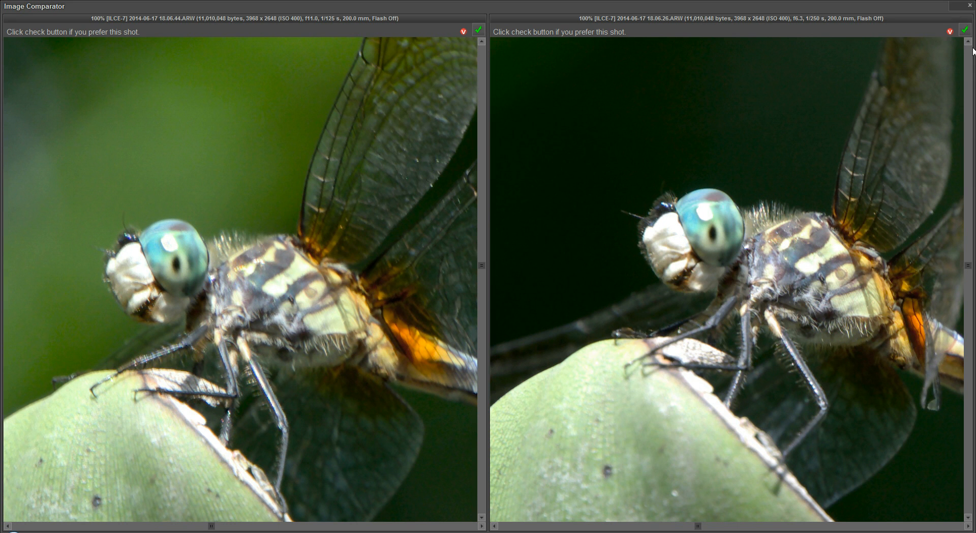
{"action": "mouse_move", "coordinate": [964, 30]}
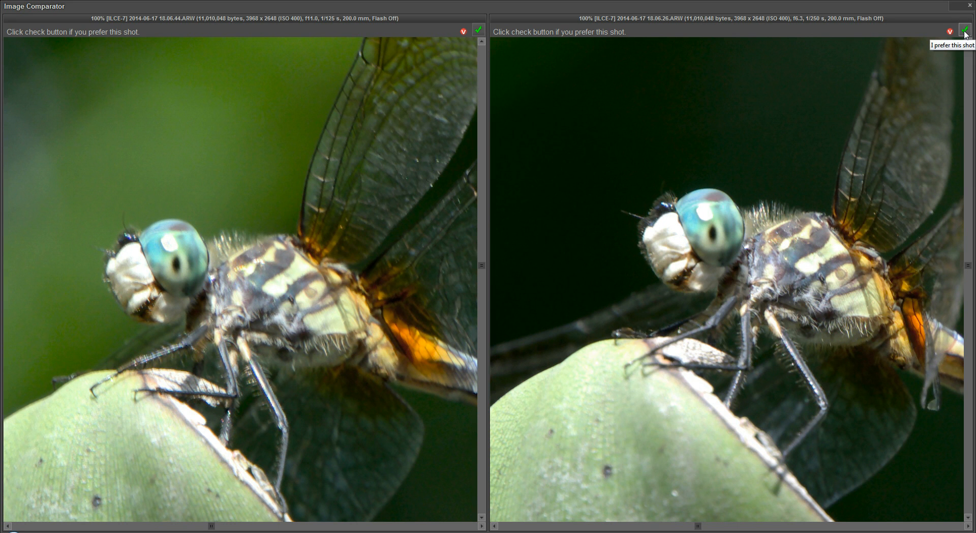
Prefer 18.06.26 over 18.06.44, then prefer 18.06.16 over 18.06.26.
{"action": "left_click", "coordinate": [966, 31]}
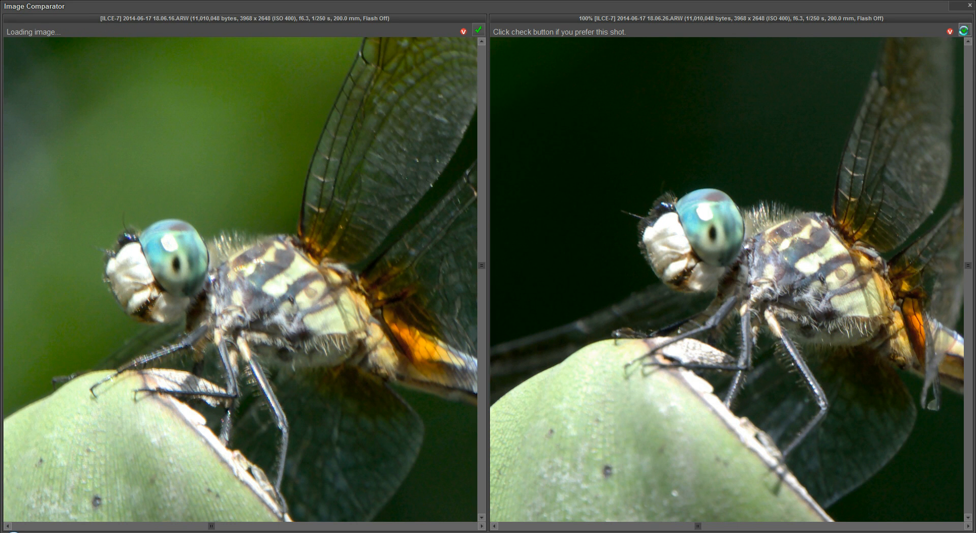
{"action": "mouse_move", "coordinate": [401, 214]}
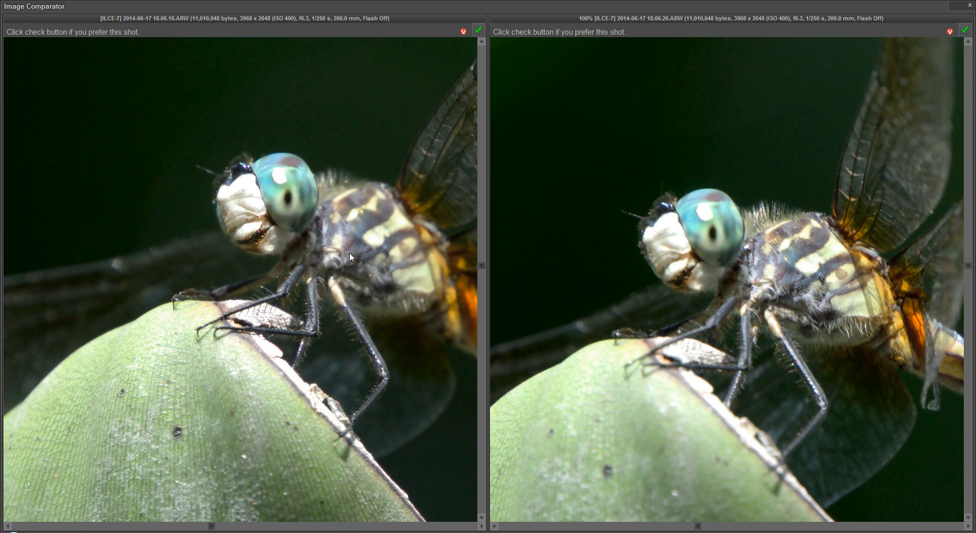
{"action": "mouse_move", "coordinate": [248, 223]}
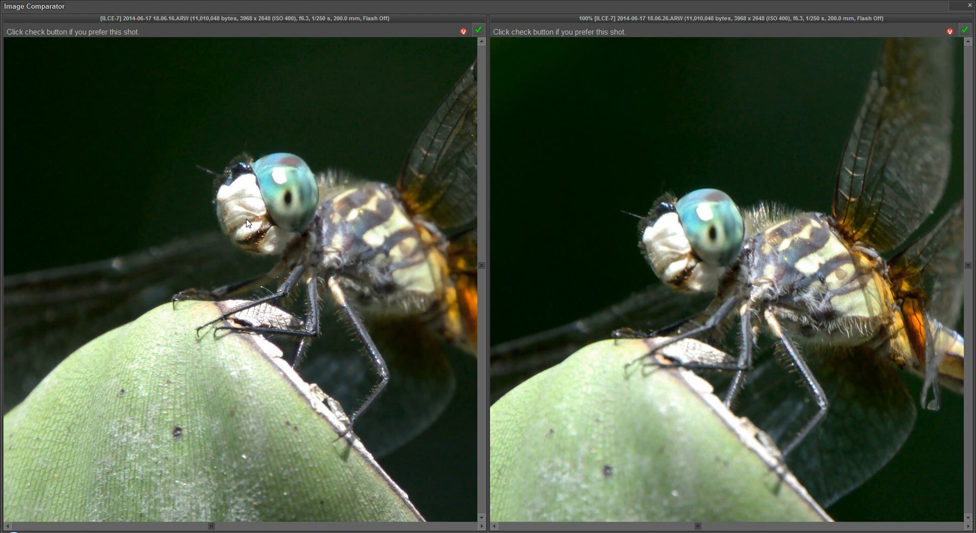
{"action": "mouse_move", "coordinate": [253, 234]}
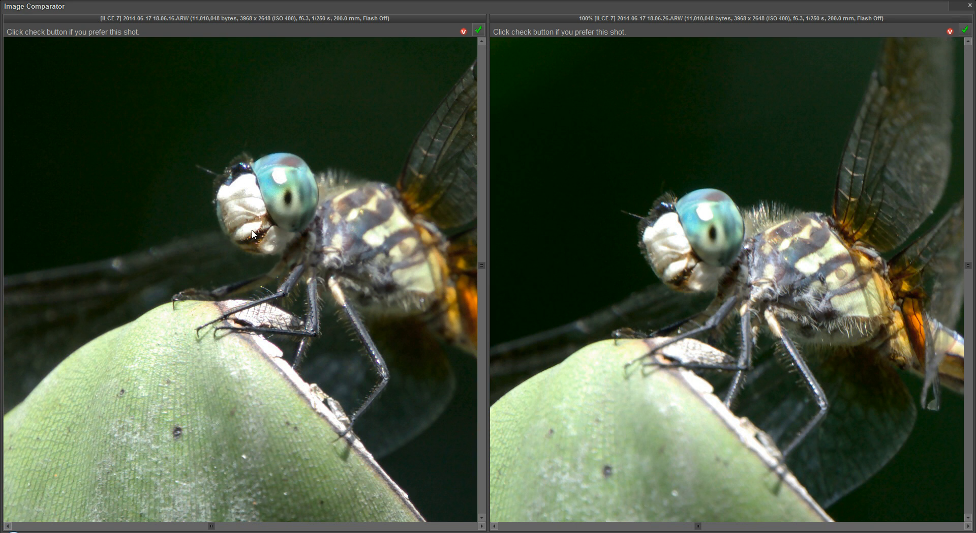
{"action": "mouse_move", "coordinate": [757, 302]}
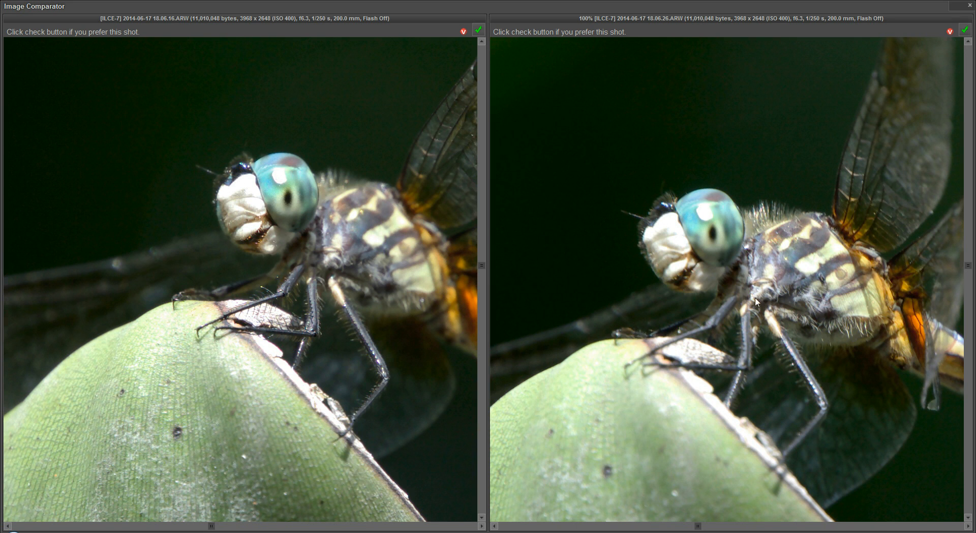
{"action": "mouse_move", "coordinate": [293, 370]}
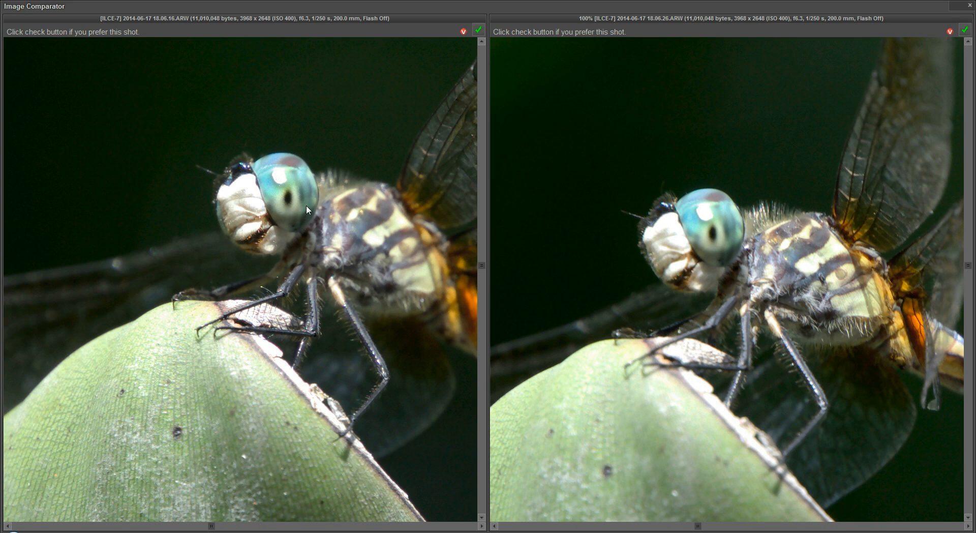
{"action": "mouse_move", "coordinate": [266, 219]}
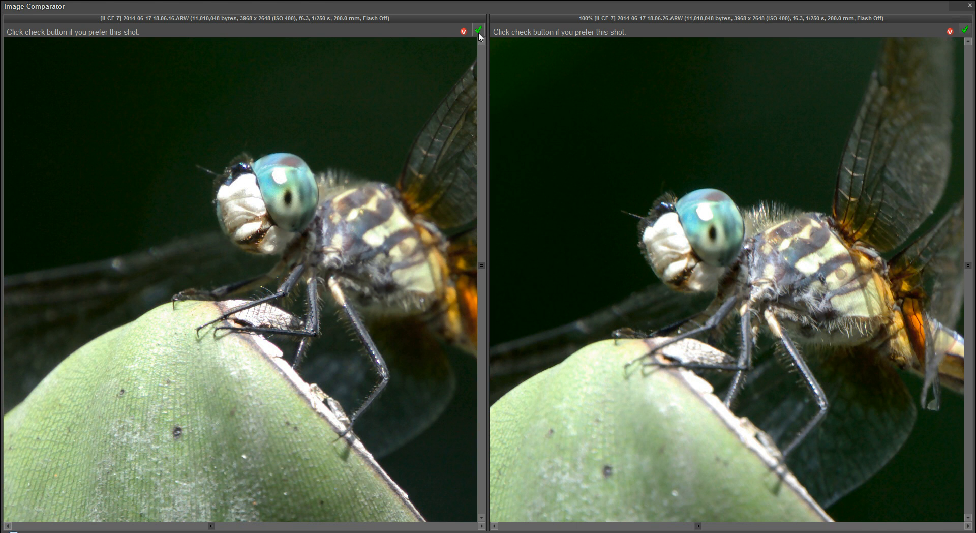
{"action": "left_click", "coordinate": [479, 32]}
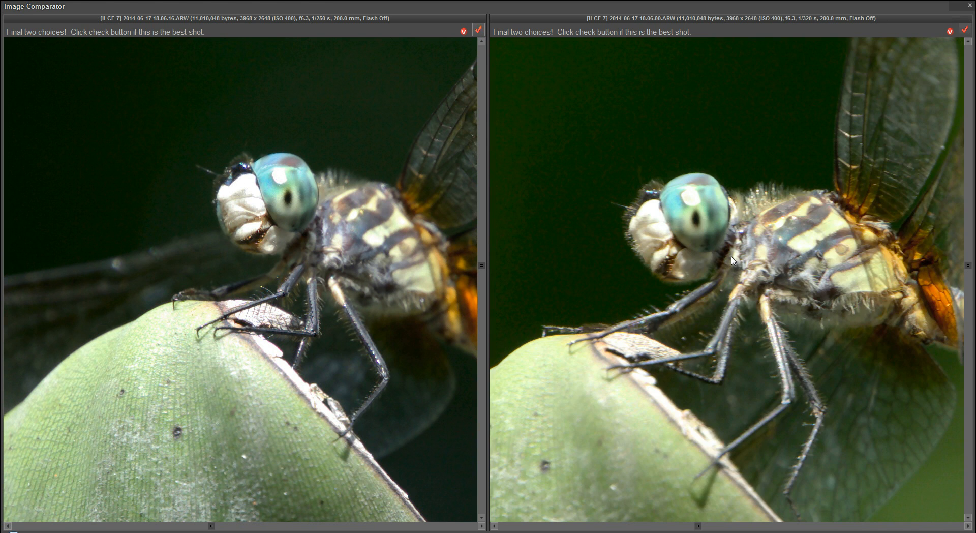
{"action": "mouse_move", "coordinate": [621, 123]}
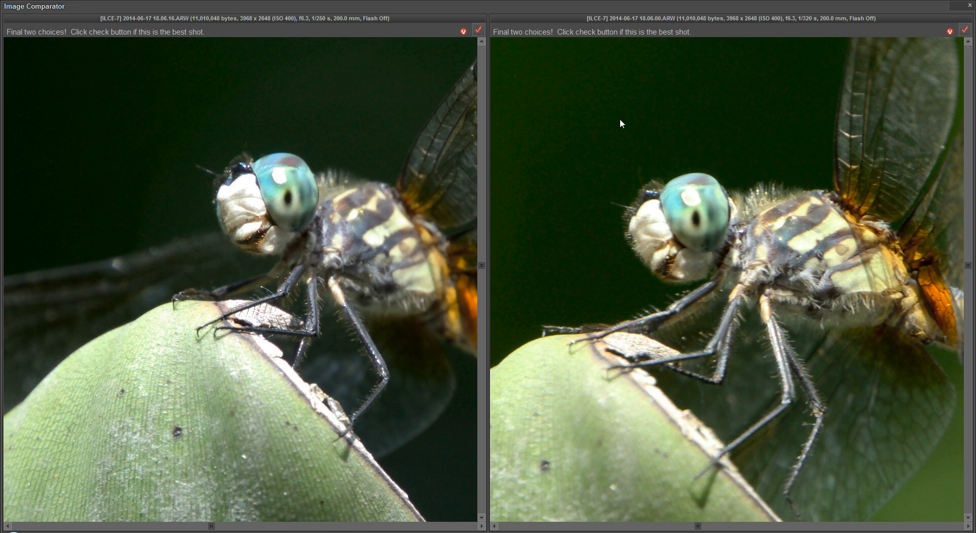
{"action": "mouse_move", "coordinate": [630, 215]}
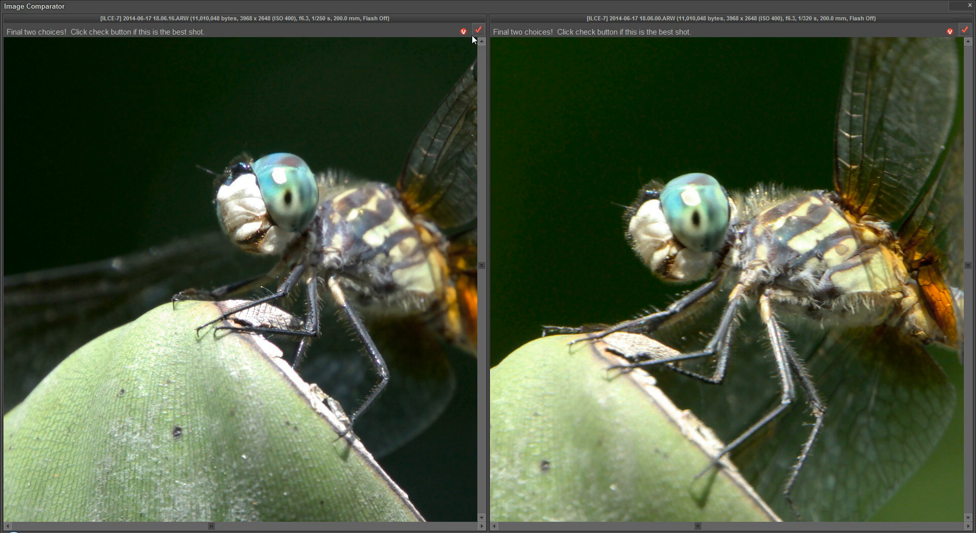
{"action": "mouse_move", "coordinate": [478, 30]}
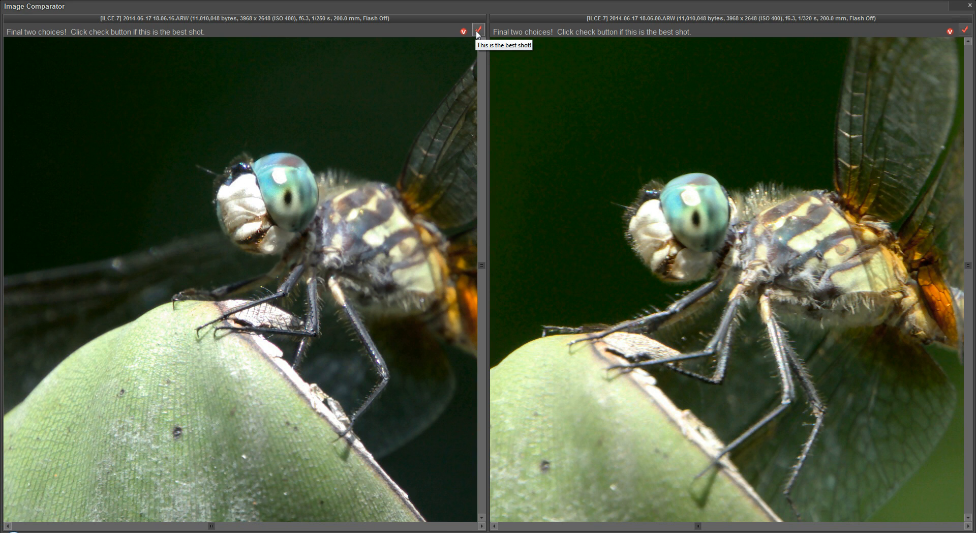
{"action": "mouse_move", "coordinate": [547, 139]}
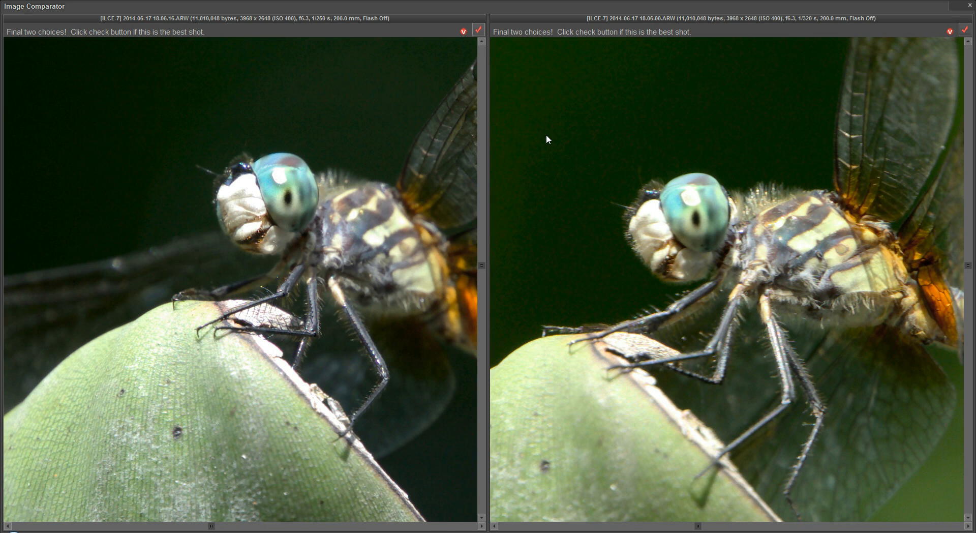
{"action": "mouse_move", "coordinate": [461, 91]}
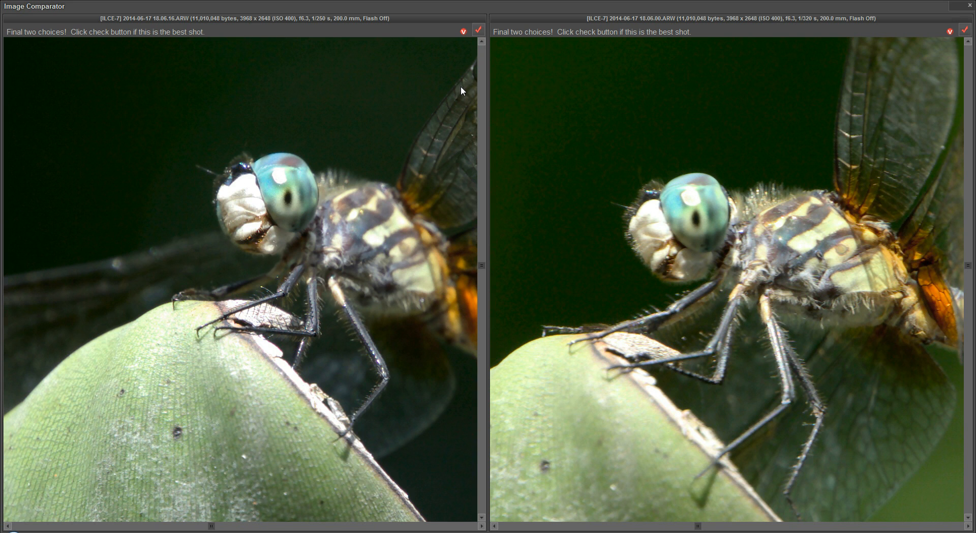
{"action": "mouse_move", "coordinate": [345, 231]}
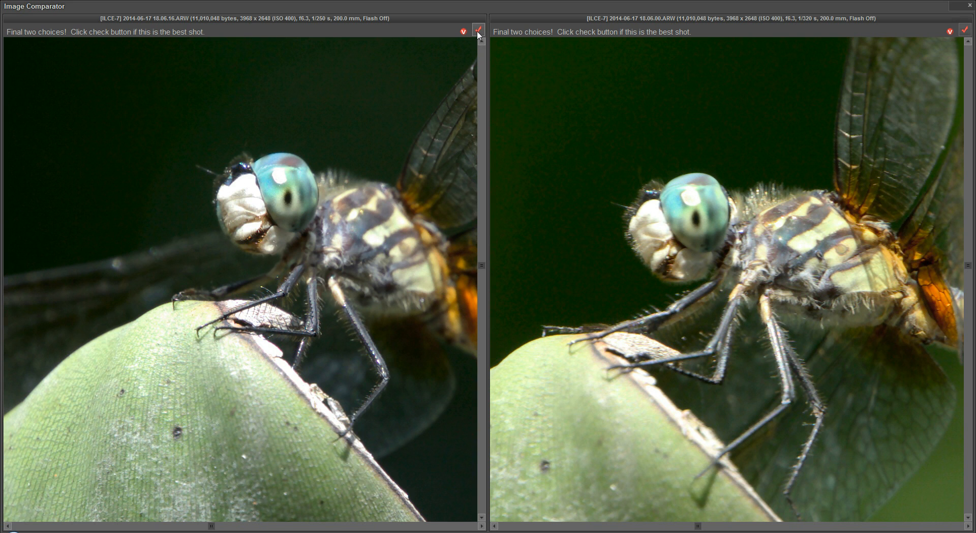
Mark the left close-up 18.06.16 as the best shot over 18.06.00.
{"action": "left_click", "coordinate": [479, 31]}
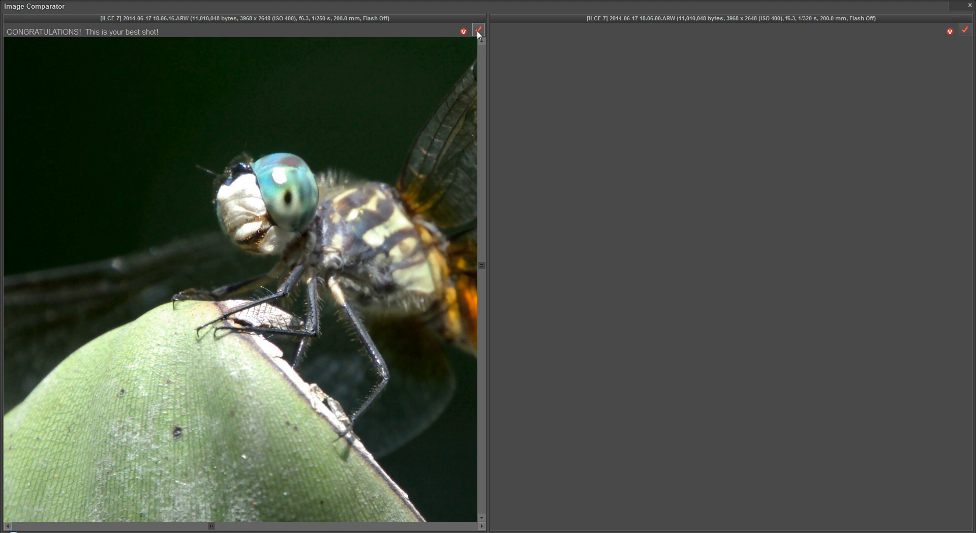
Dismiss the Congratulations result, leaving only the winning 18.06.16 shot displayed.
{"action": "left_click", "coordinate": [478, 30]}
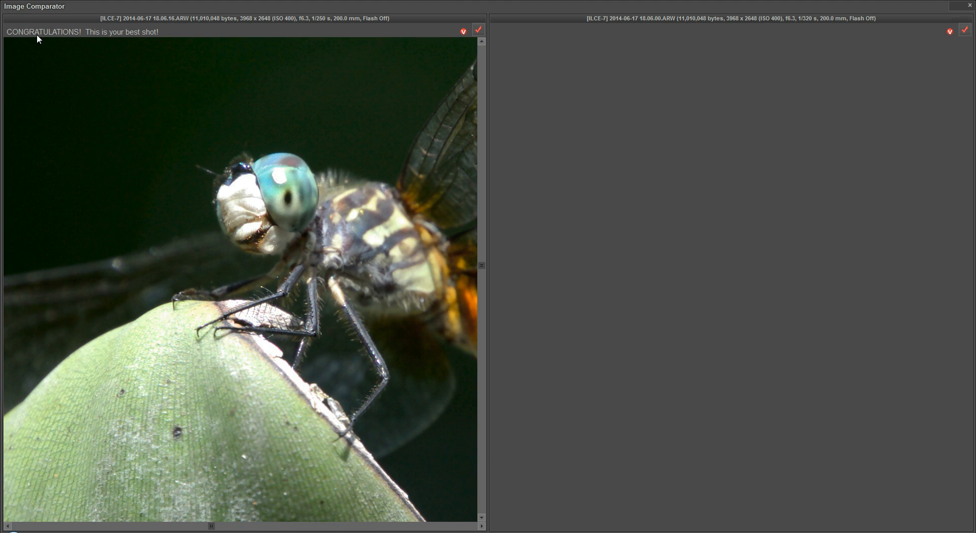
{"action": "mouse_move", "coordinate": [436, 193]}
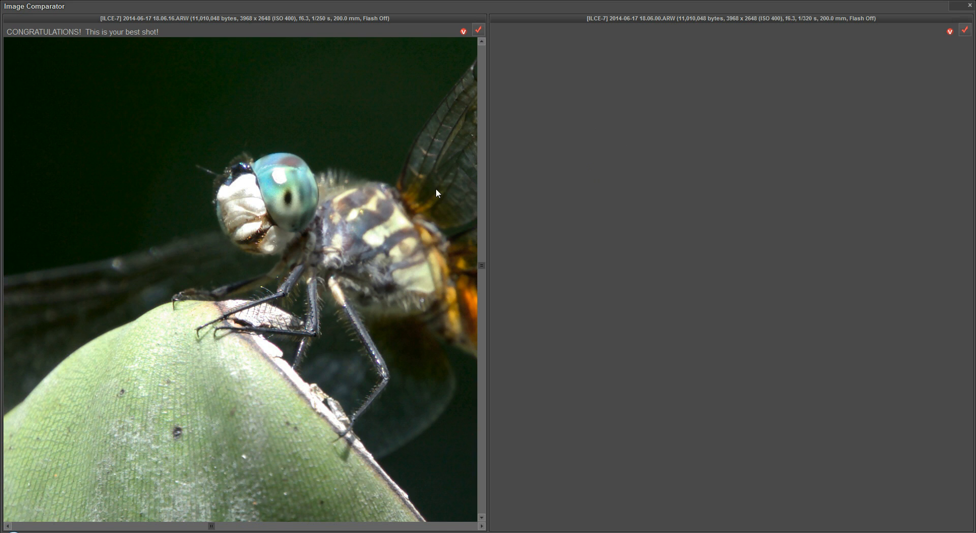
{"action": "mouse_move", "coordinate": [38, 43]}
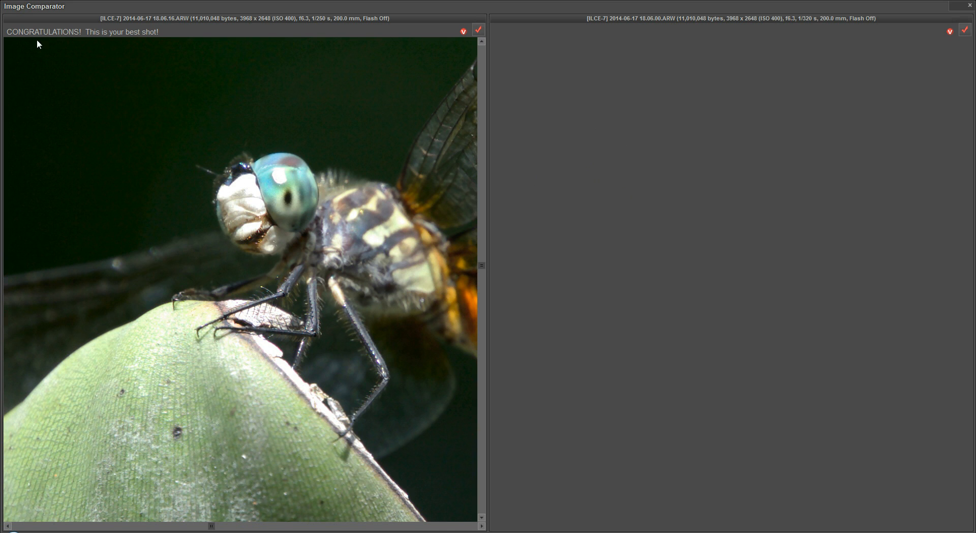
{"action": "mouse_move", "coordinate": [271, 199]}
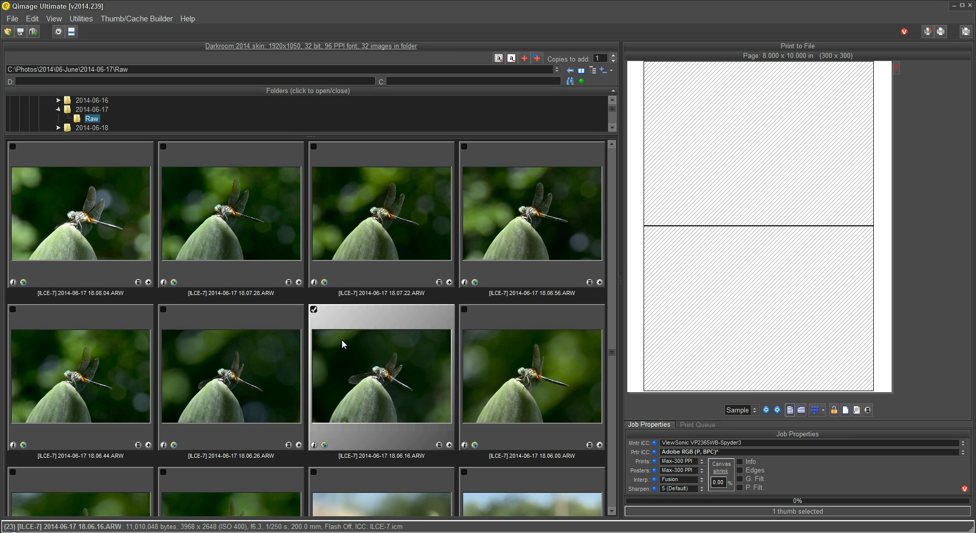
{"action": "mouse_move", "coordinate": [360, 349]}
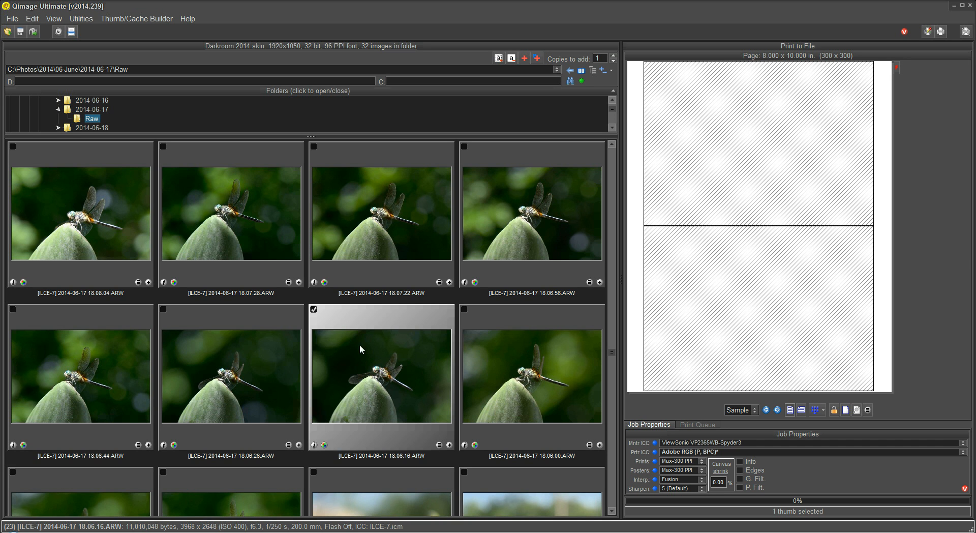
{"action": "mouse_move", "coordinate": [385, 370]}
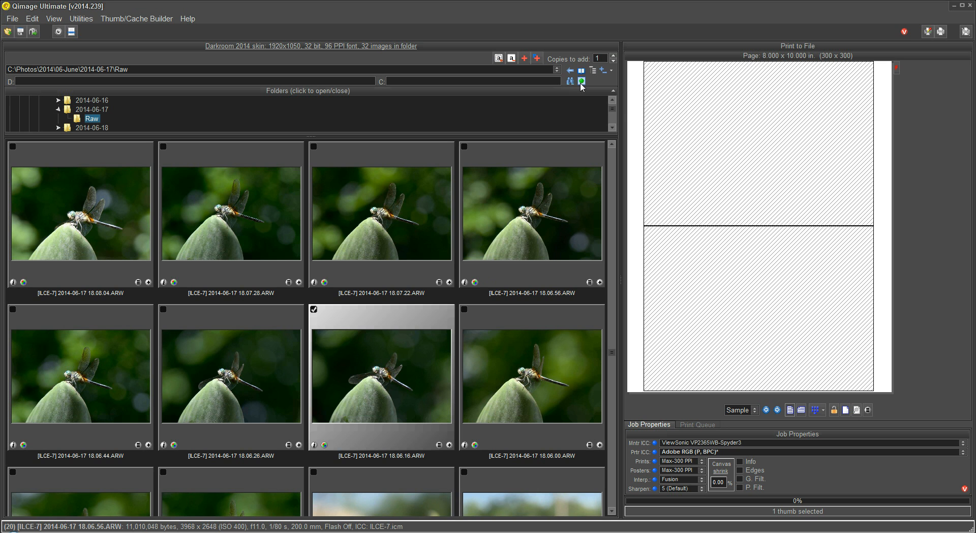
Run Best Shot Selector from the thumbnail context menu on the four dragonfly shots.
{"action": "right_click", "coordinate": [382, 373]}
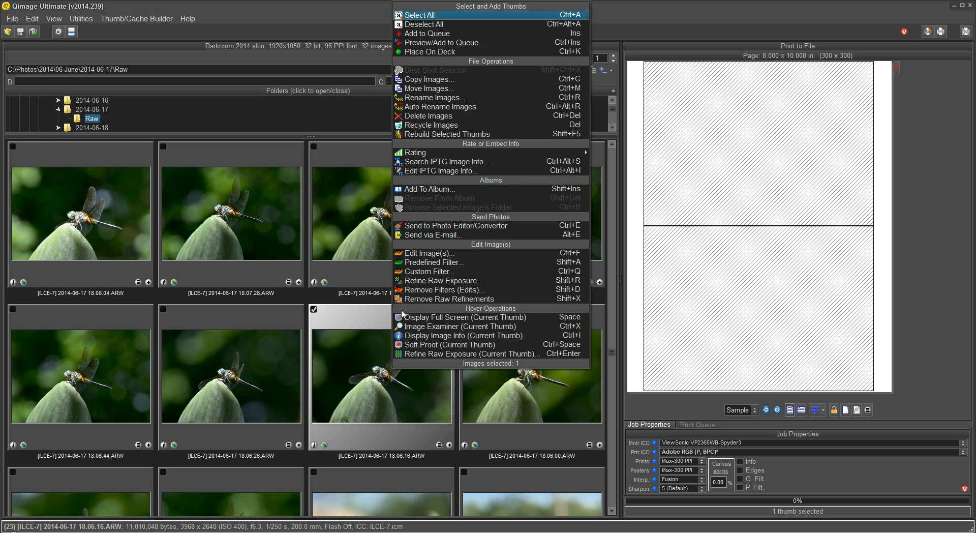
{"action": "mouse_move", "coordinate": [439, 52]}
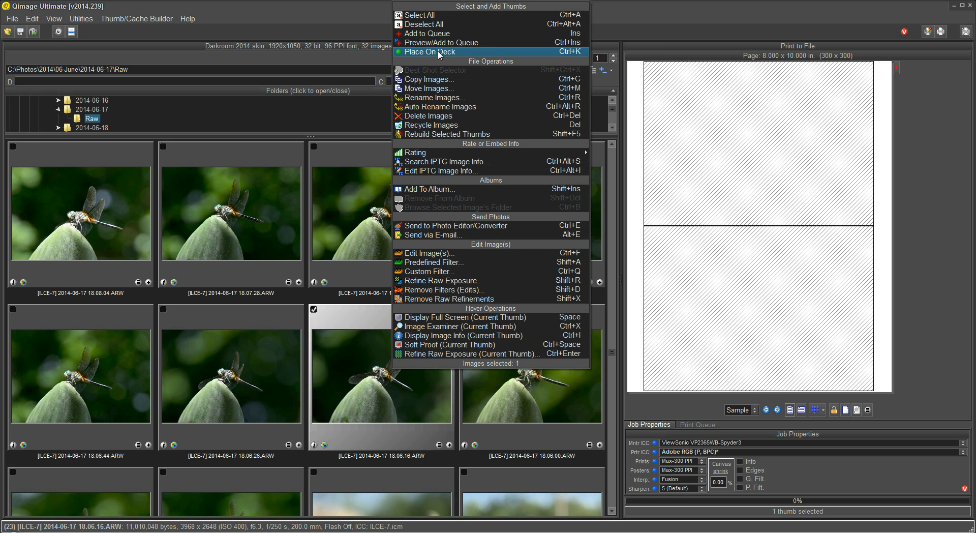
{"action": "mouse_move", "coordinate": [414, 152]}
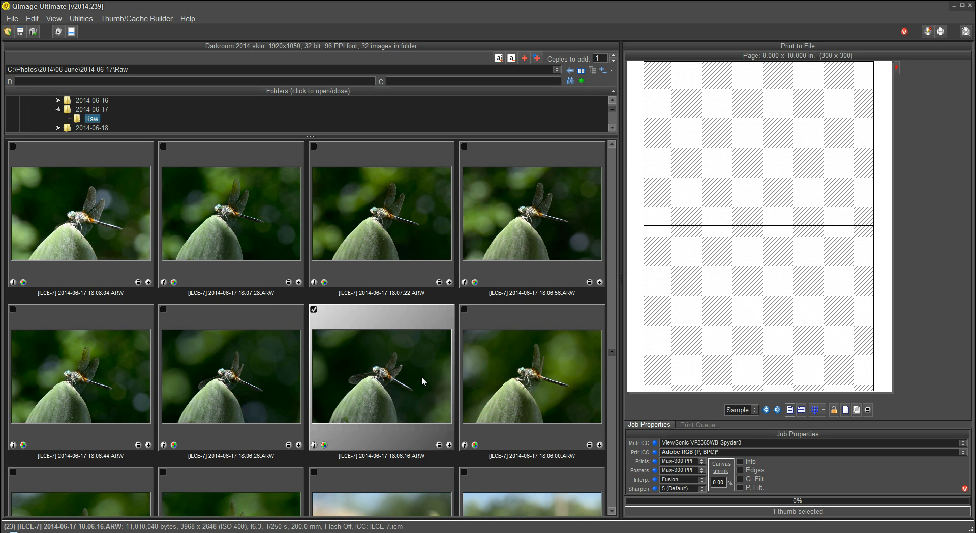
{"action": "mouse_move", "coordinate": [464, 360]}
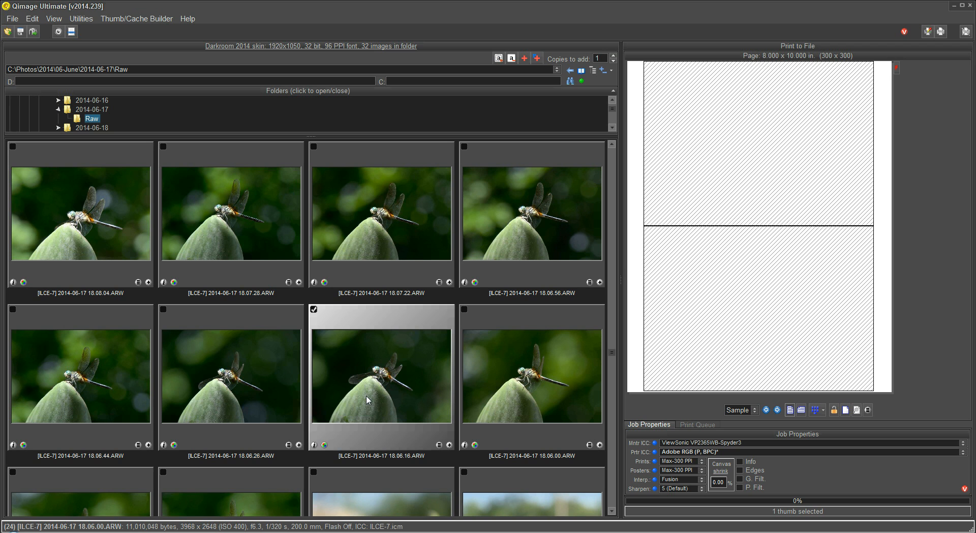
{"action": "mouse_move", "coordinate": [97, 380]}
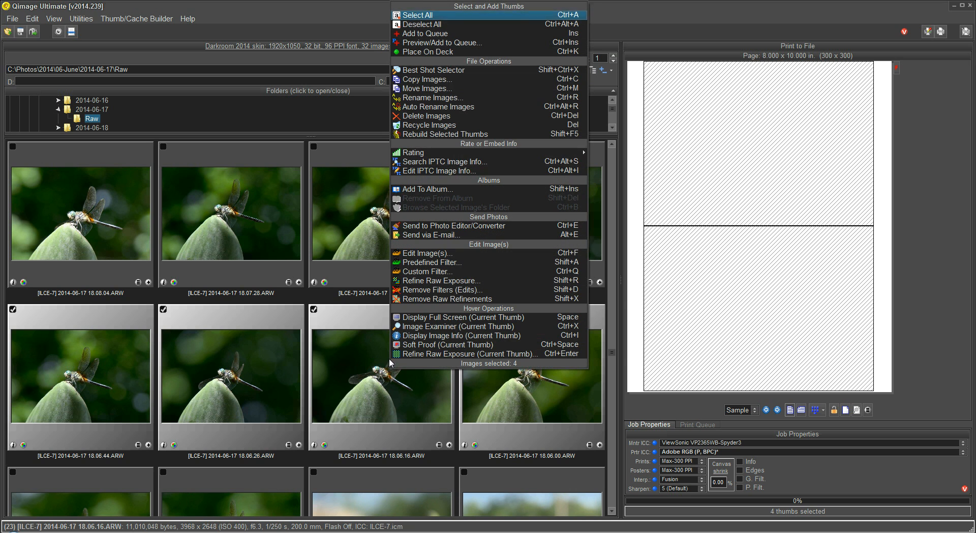
{"action": "left_click", "coordinate": [440, 327]}
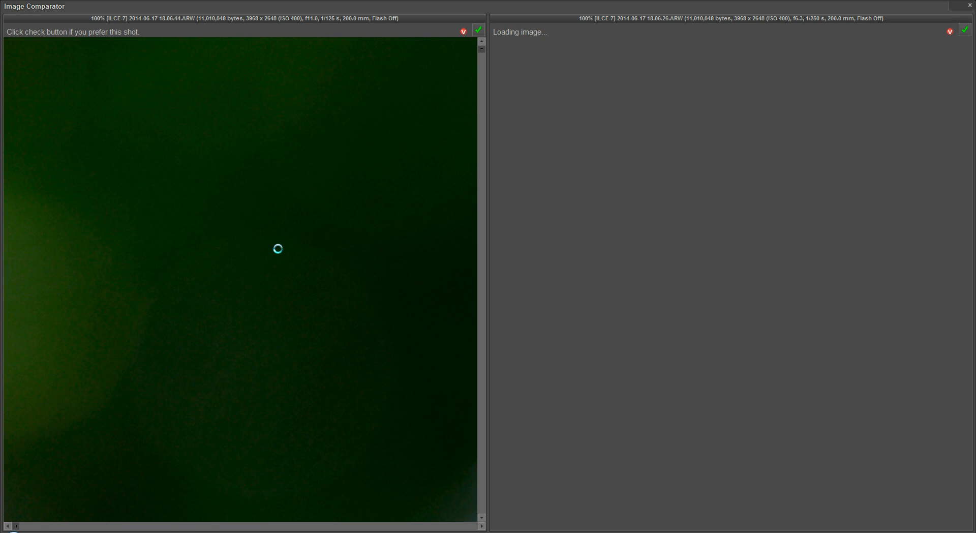
Switch the comparator from 100% to fit view so 18.06.44 and 18.06.26 show whole.
{"action": "right_click", "coordinate": [281, 258]}
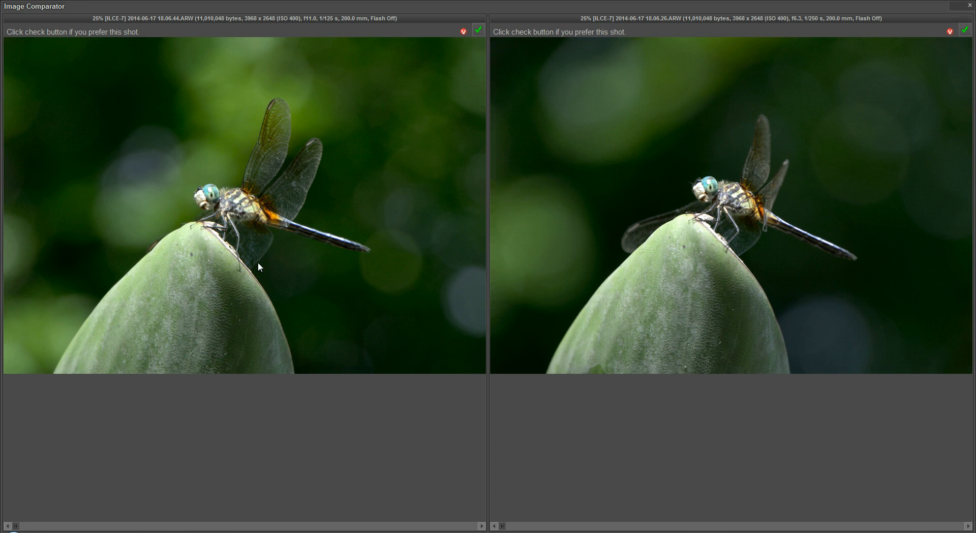
{"action": "mouse_move", "coordinate": [424, 223]}
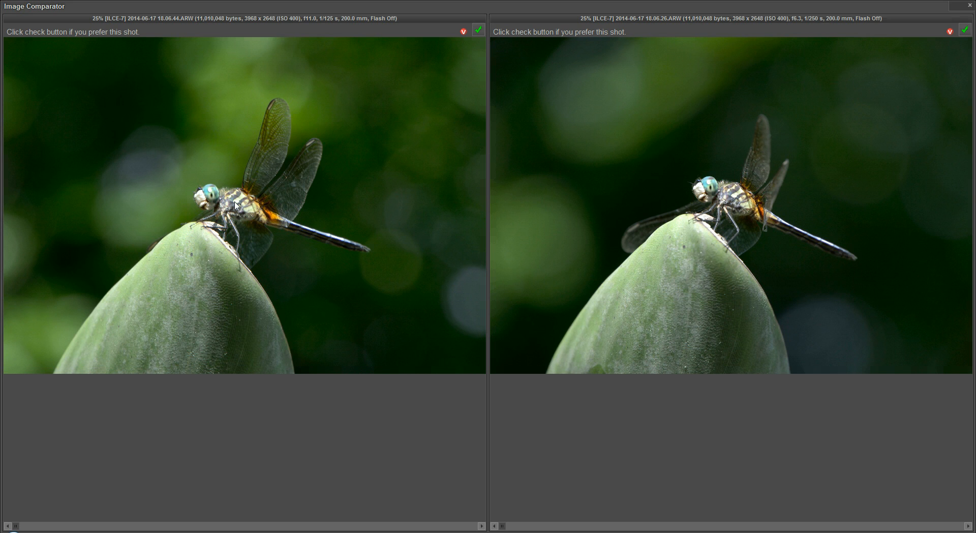
{"action": "mouse_move", "coordinate": [762, 214]}
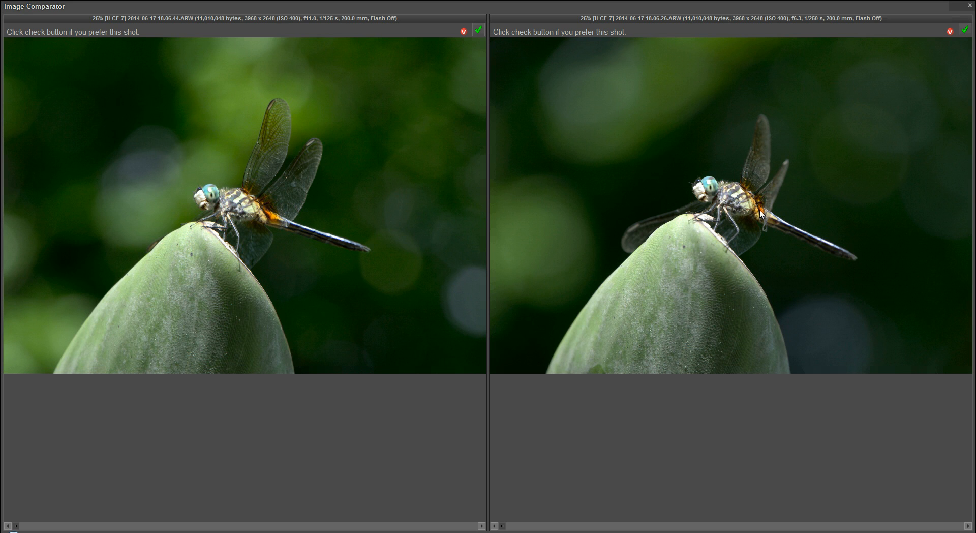
{"action": "mouse_move", "coordinate": [471, 194]}
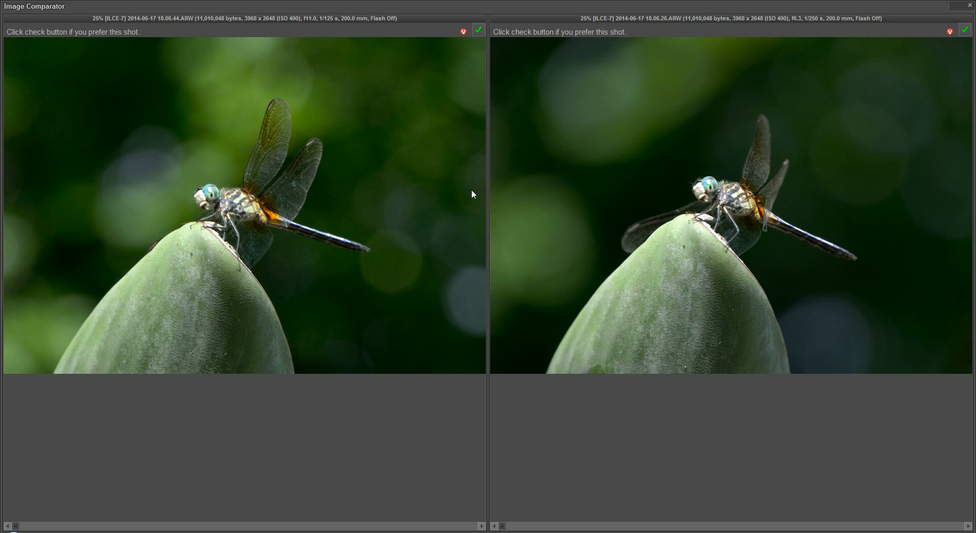
{"action": "mouse_move", "coordinate": [733, 199]}
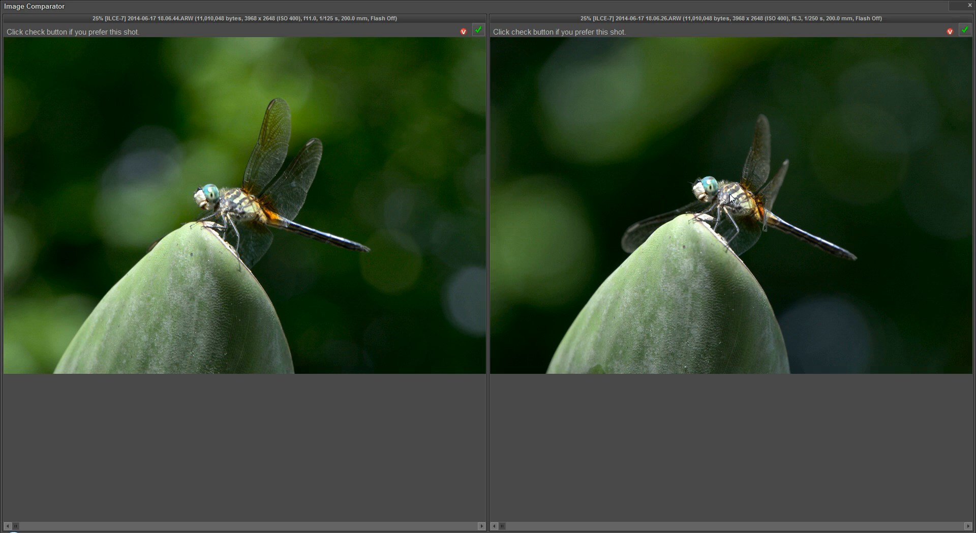
{"action": "mouse_move", "coordinate": [736, 108]}
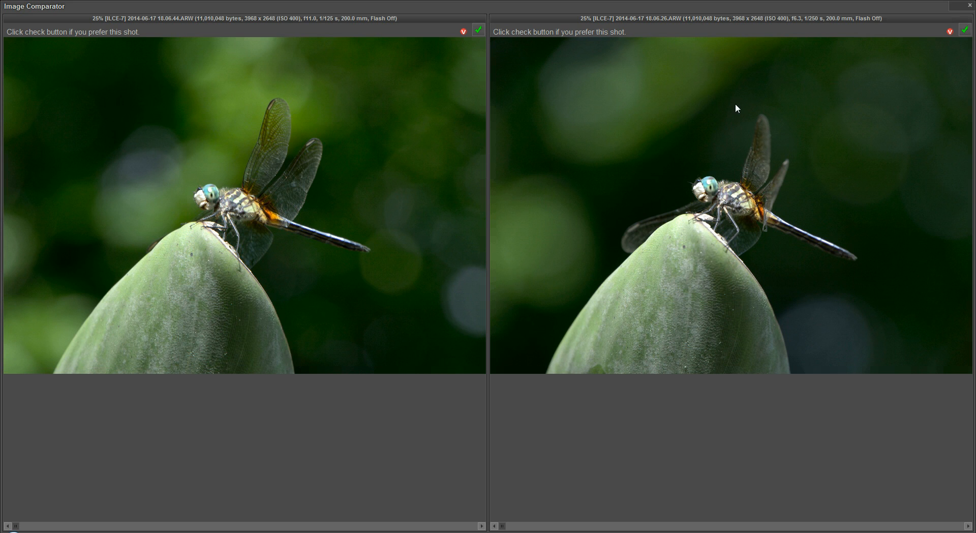
{"action": "mouse_move", "coordinate": [684, 201]}
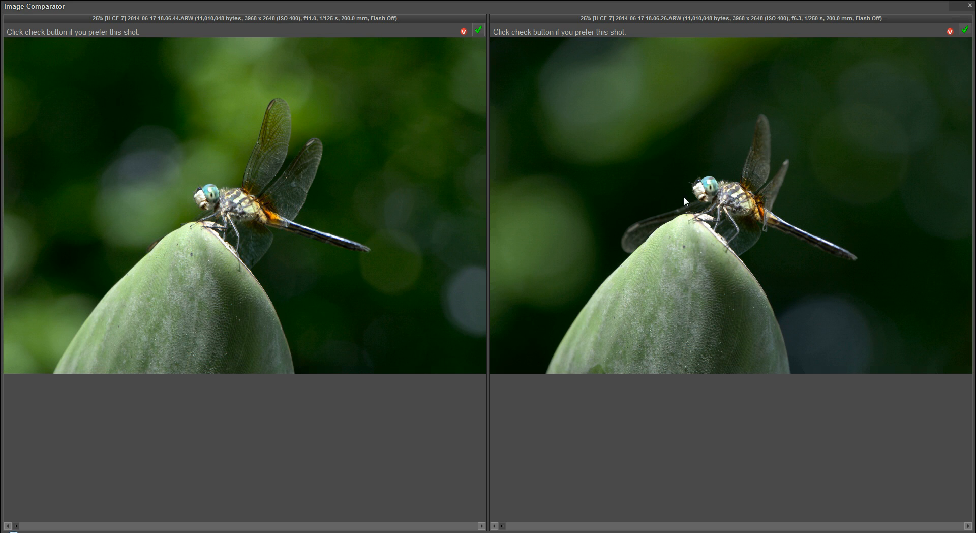
{"action": "mouse_move", "coordinate": [708, 198]}
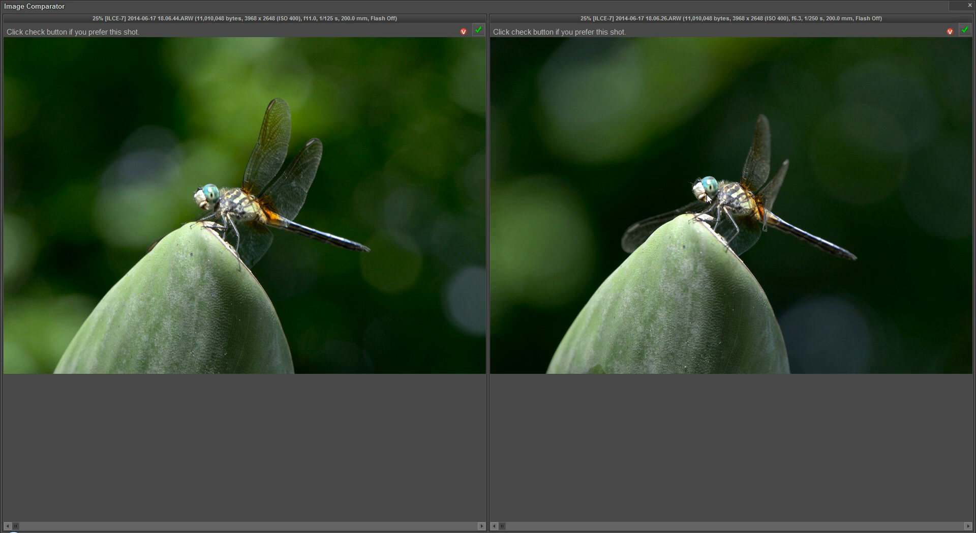
{"action": "mouse_move", "coordinate": [847, 191]}
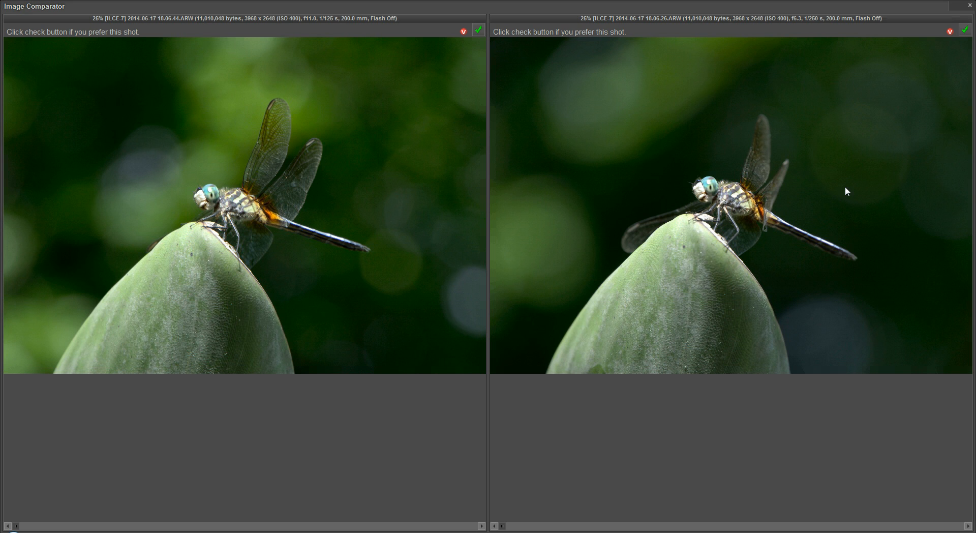
{"action": "mouse_move", "coordinate": [965, 29]}
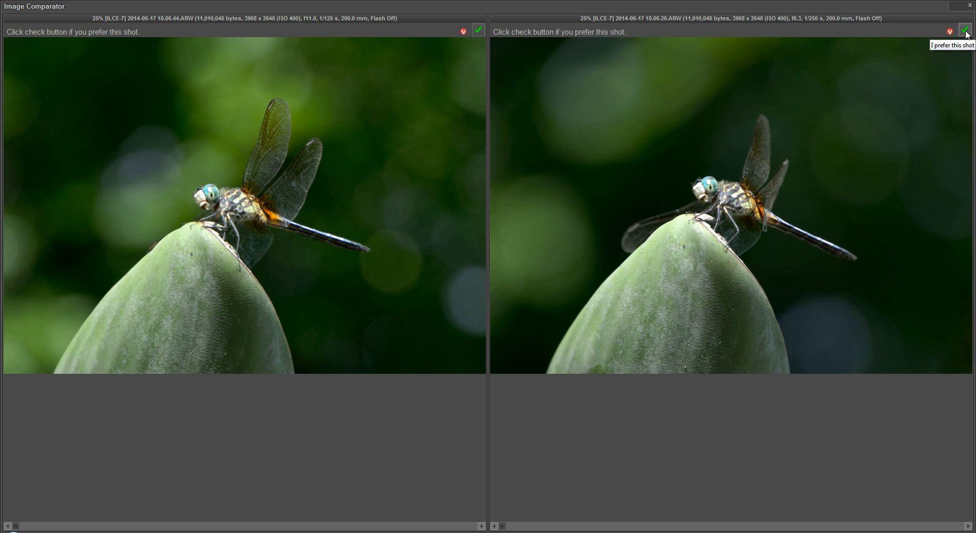
{"action": "left_click", "coordinate": [964, 32]}
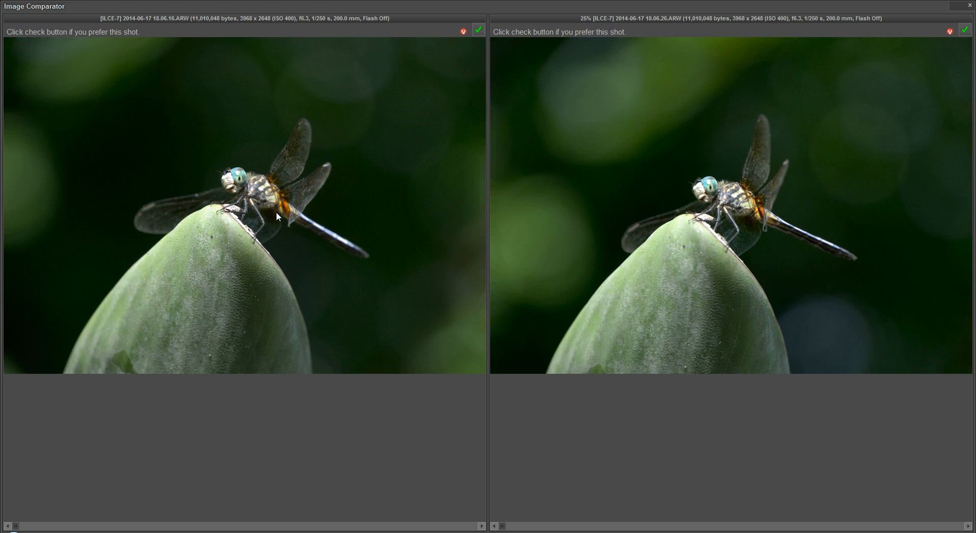
{"action": "mouse_move", "coordinate": [284, 234]}
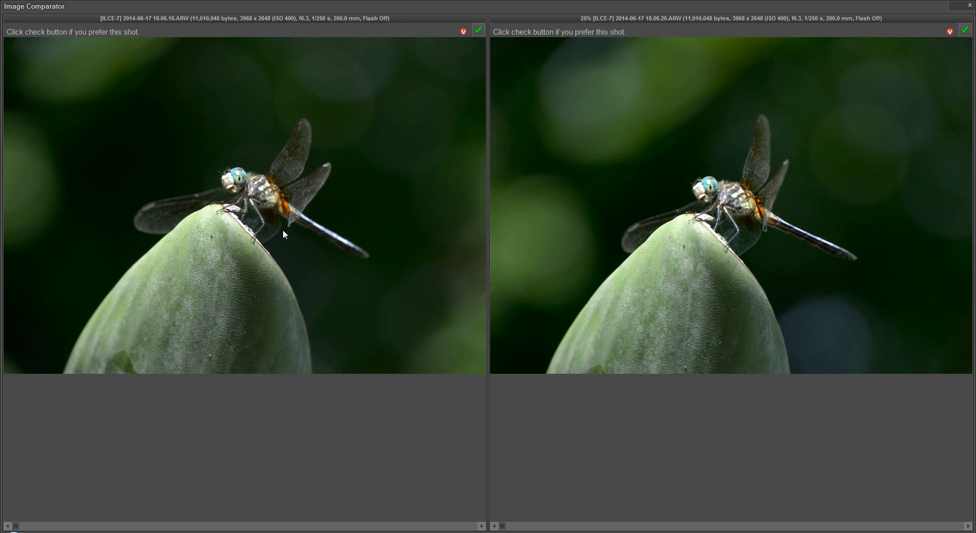
{"action": "mouse_move", "coordinate": [281, 220]}
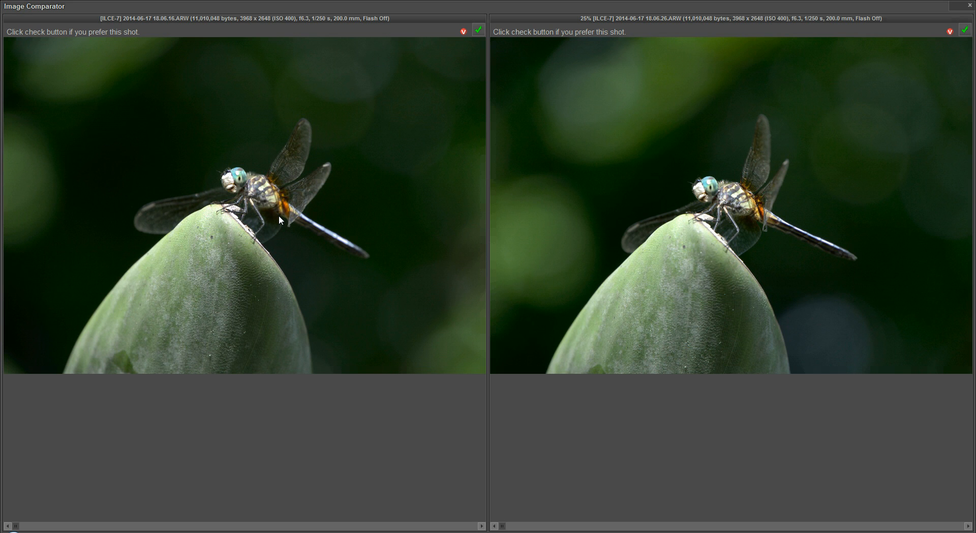
{"action": "mouse_move", "coordinate": [541, 234]}
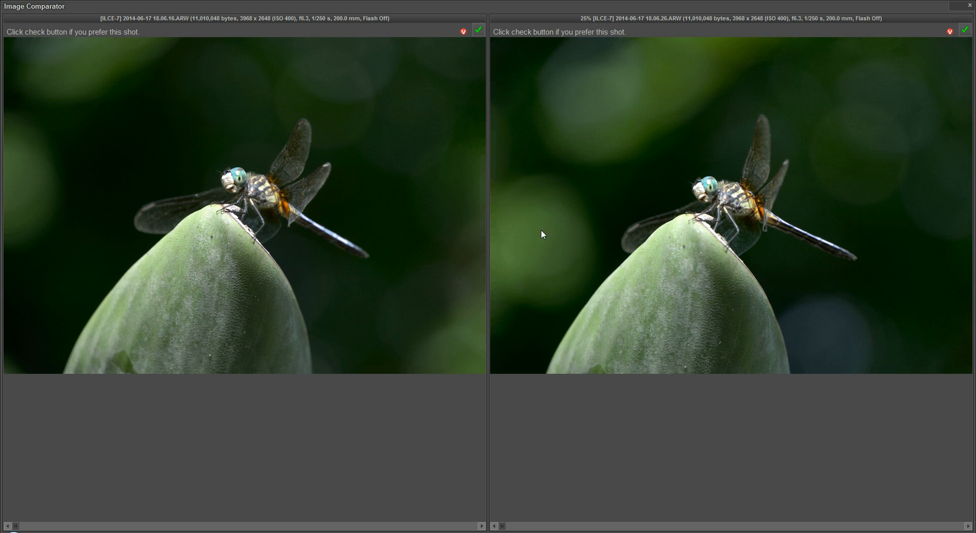
{"action": "mouse_move", "coordinate": [287, 219]}
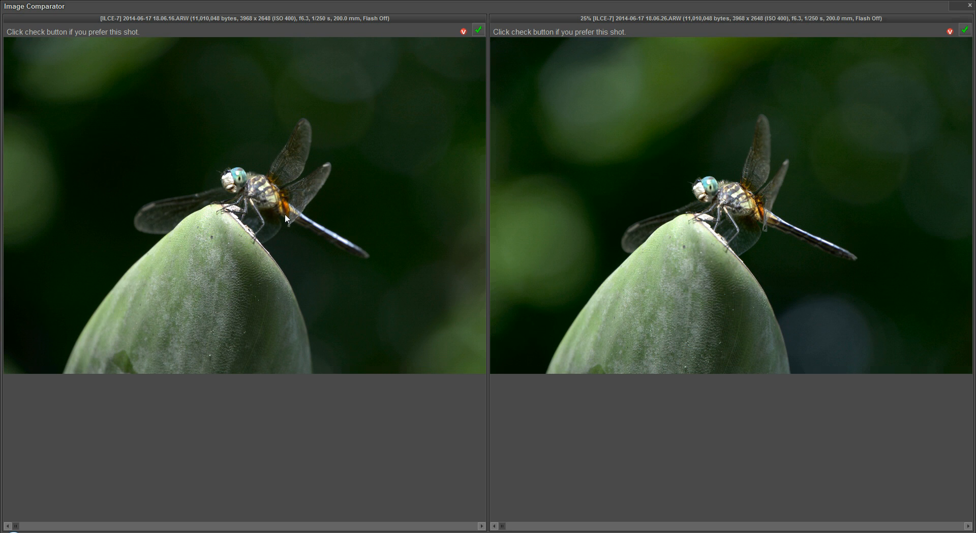
{"action": "mouse_move", "coordinate": [316, 243]}
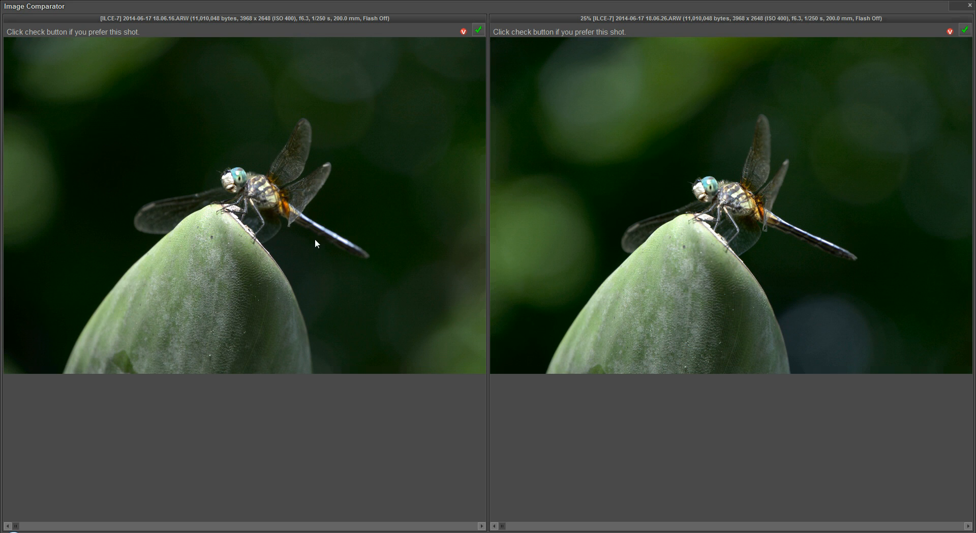
{"action": "mouse_move", "coordinate": [270, 205]}
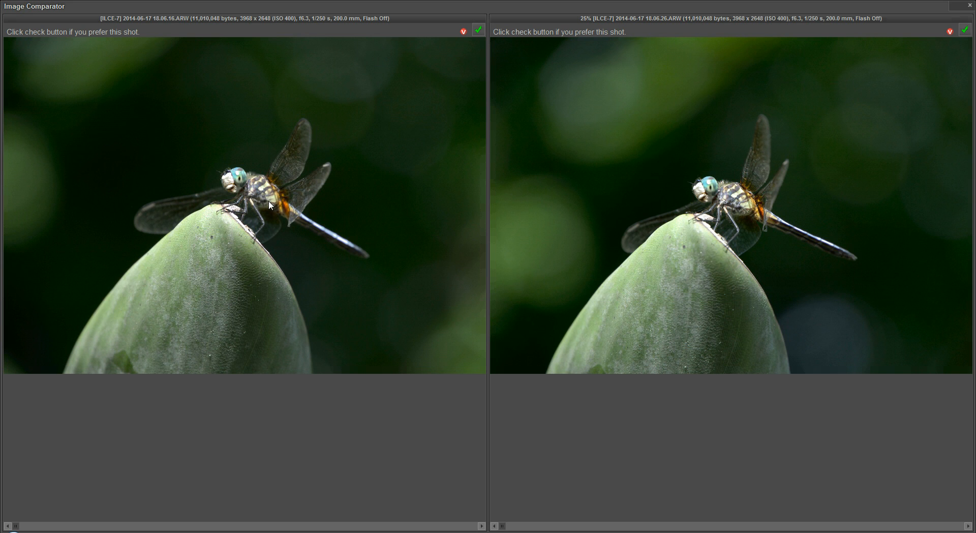
{"action": "mouse_move", "coordinate": [590, 157]}
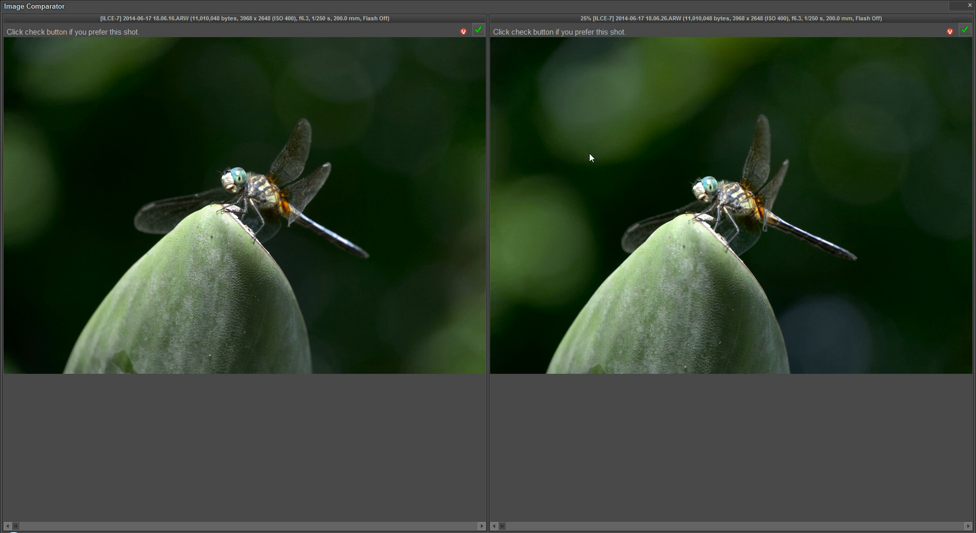
{"action": "mouse_move", "coordinate": [673, 149]}
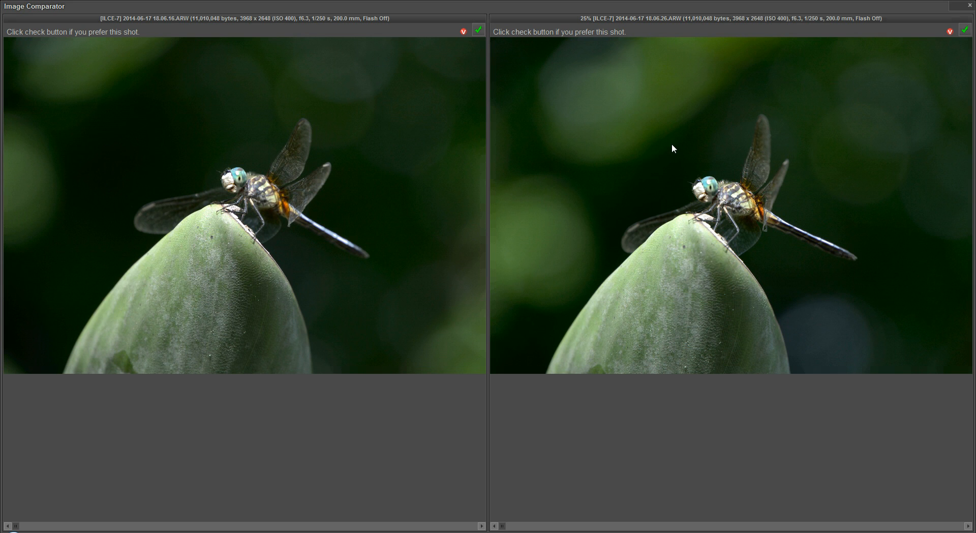
{"action": "mouse_move", "coordinate": [488, 86]}
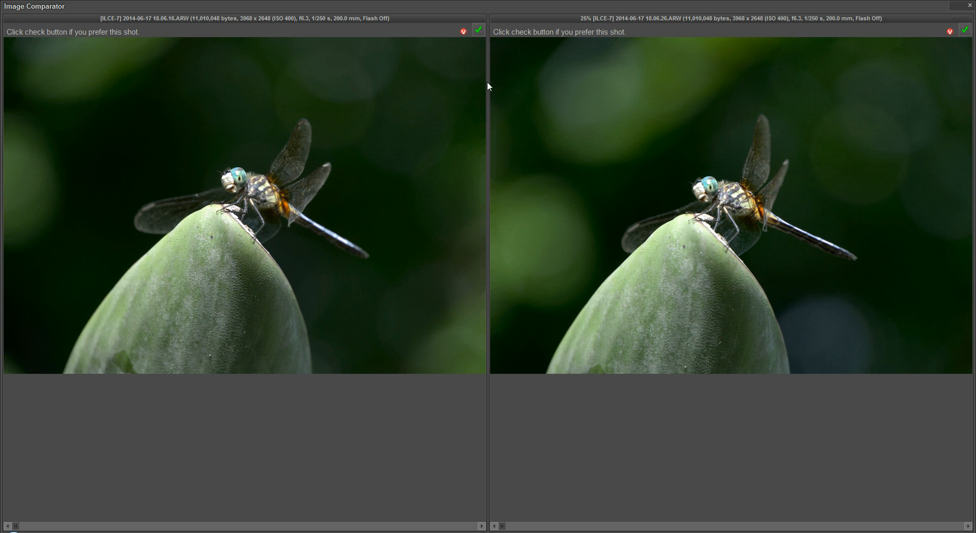
{"action": "mouse_move", "coordinate": [479, 30]}
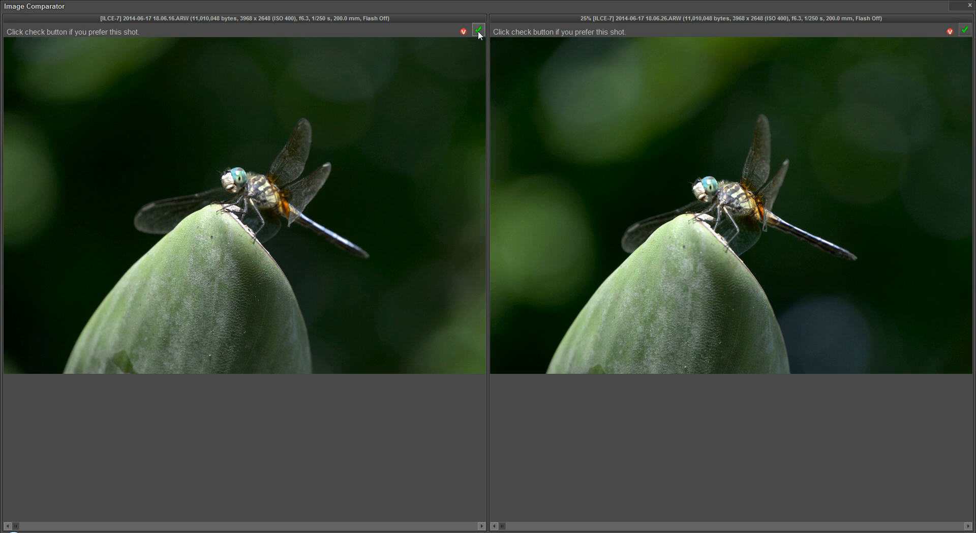
Prefer 18.06.16 over 18.06.26, leaving the final pair 18.06.16 versus 18.06.00.
{"action": "left_click", "coordinate": [478, 31]}
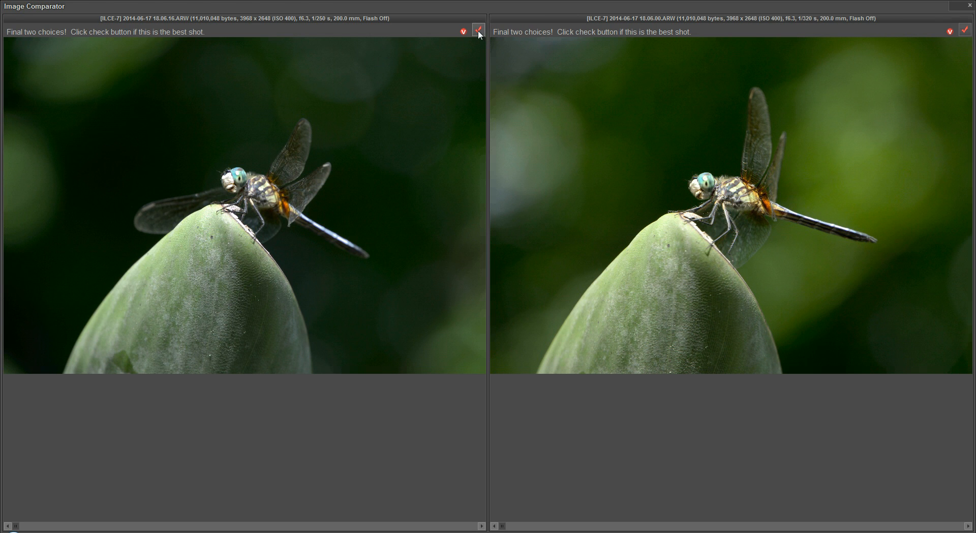
{"action": "mouse_move", "coordinate": [446, 43]}
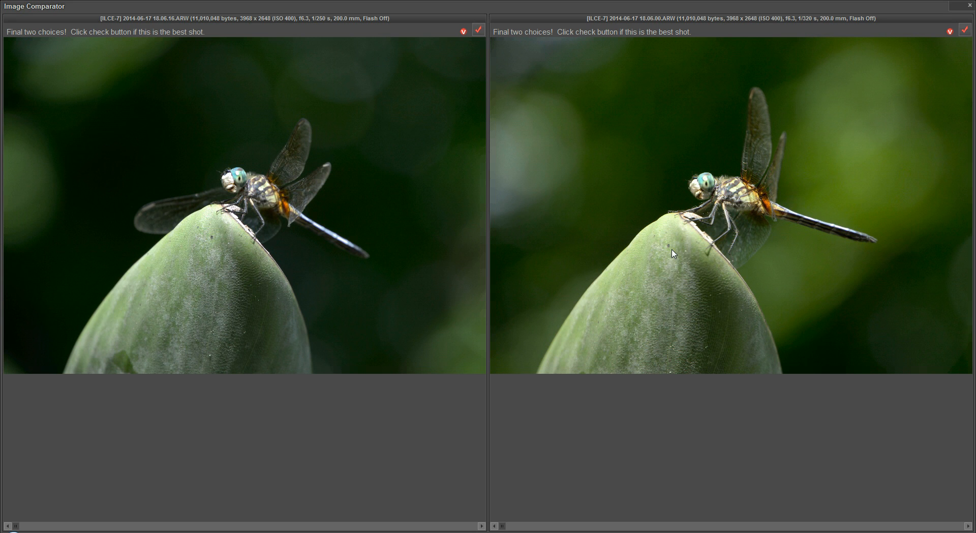
{"action": "mouse_move", "coordinate": [479, 48]}
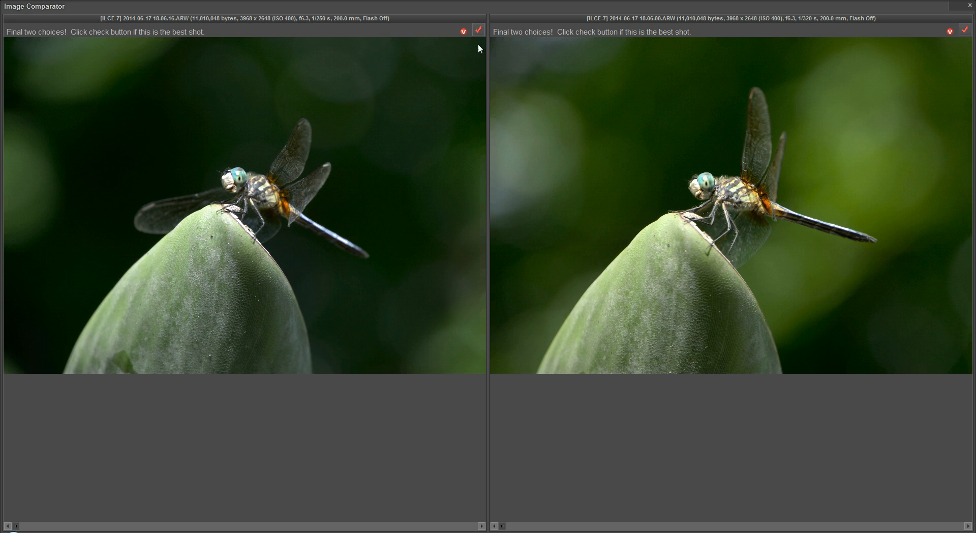
{"action": "mouse_move", "coordinate": [478, 29]}
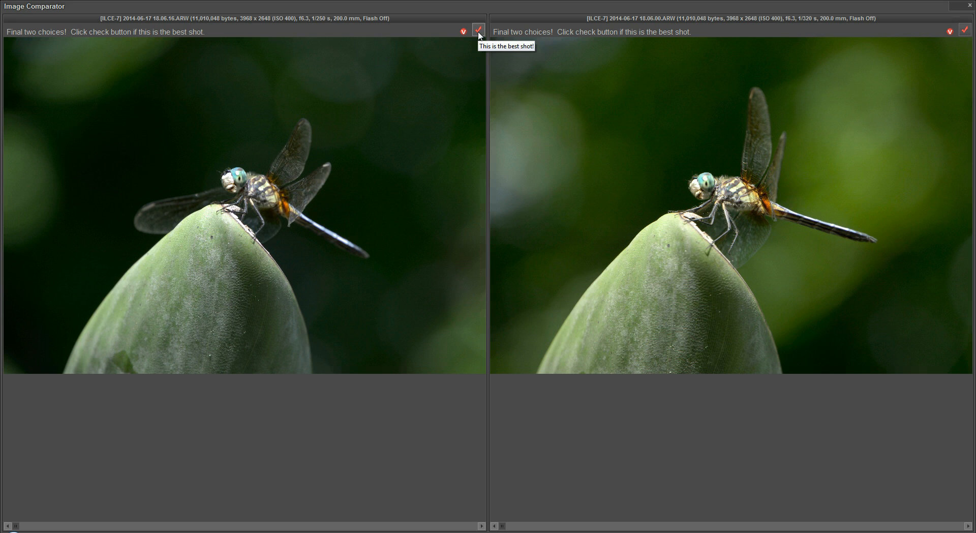
{"action": "mouse_move", "coordinate": [425, 184]}
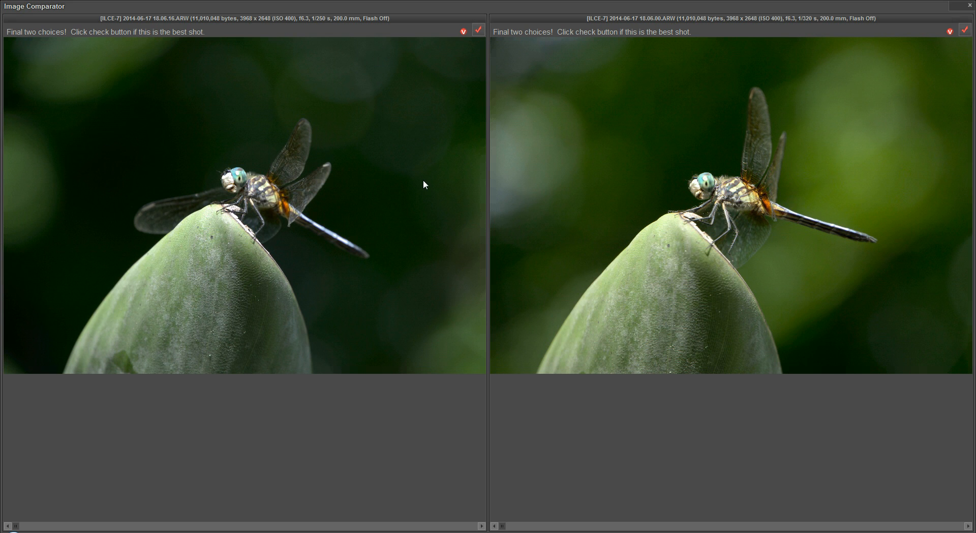
{"action": "mouse_move", "coordinate": [495, 206]}
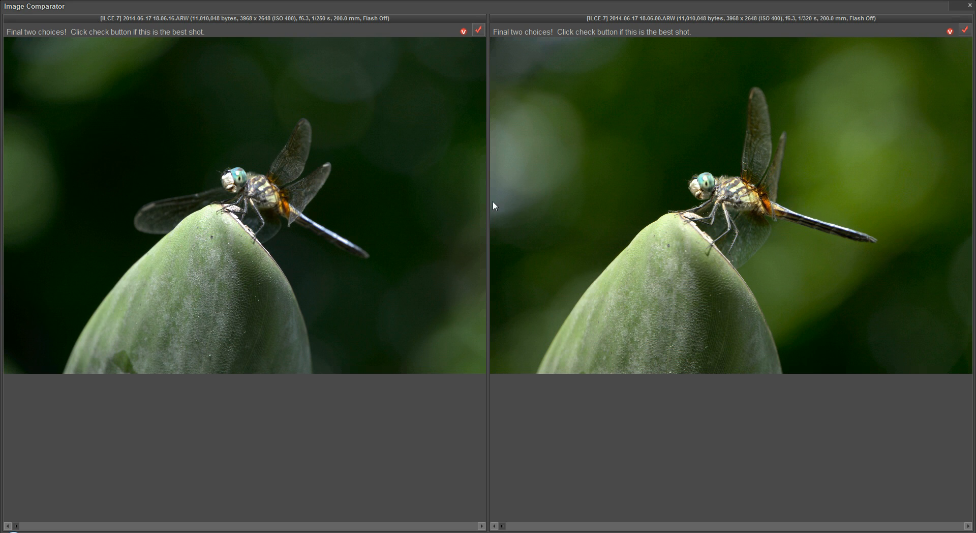
{"action": "mouse_move", "coordinate": [450, 198]}
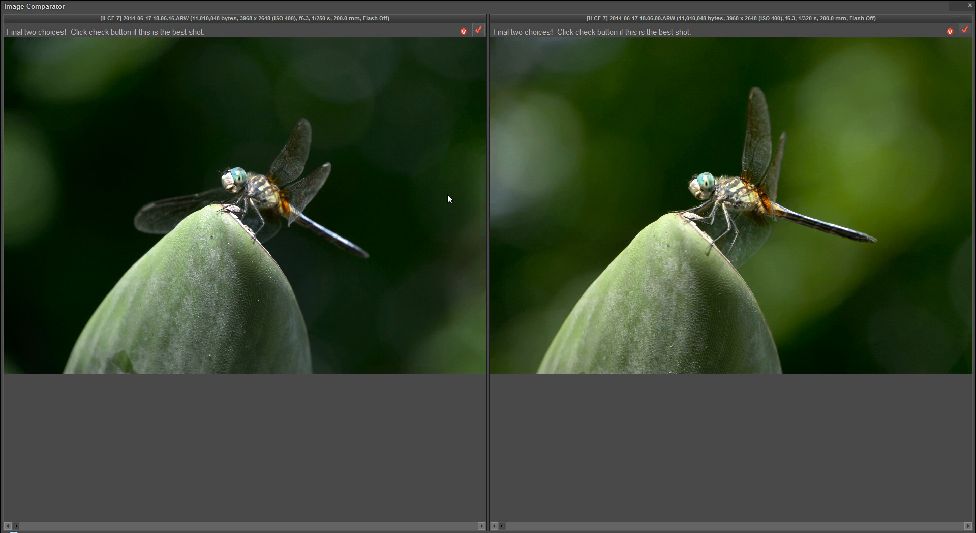
{"action": "mouse_move", "coordinate": [580, 146]}
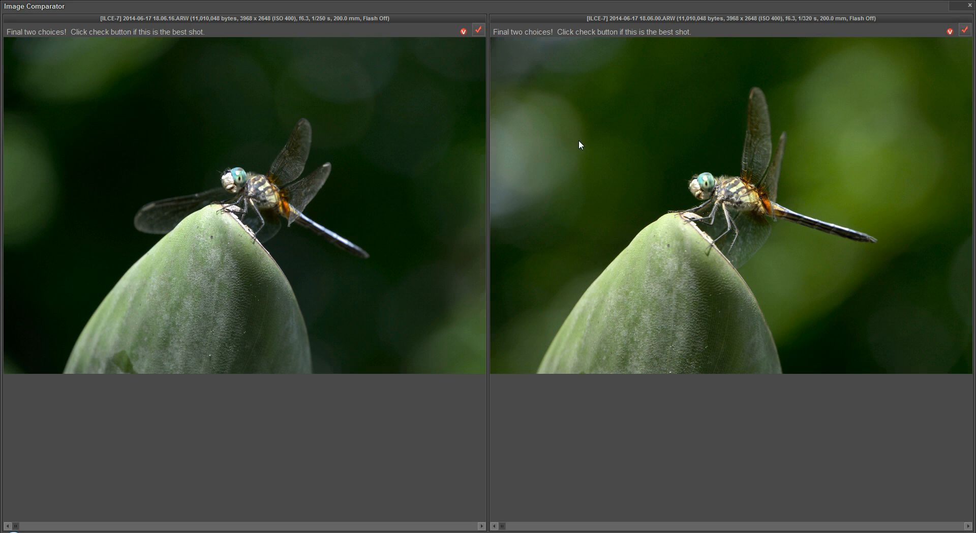
{"action": "mouse_move", "coordinate": [454, 124]}
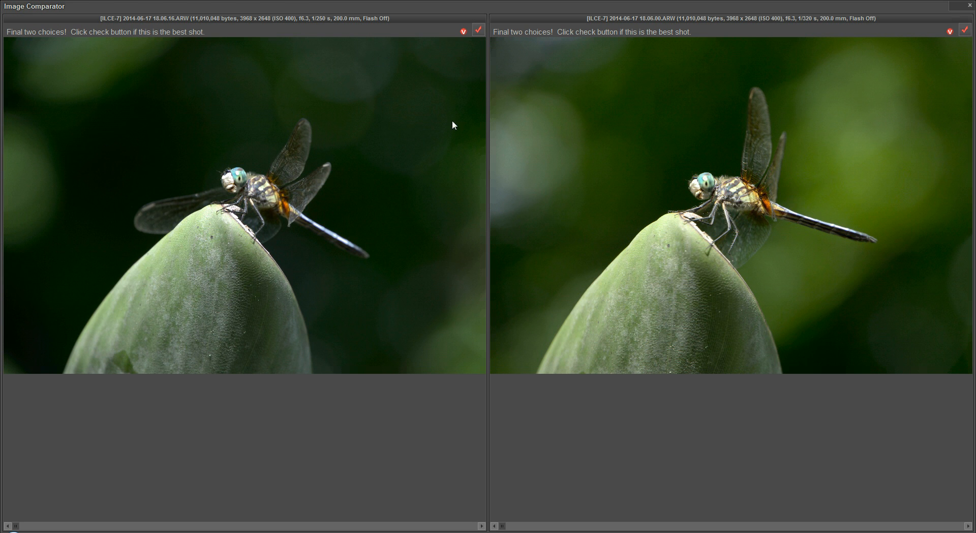
{"action": "mouse_move", "coordinate": [414, 168]}
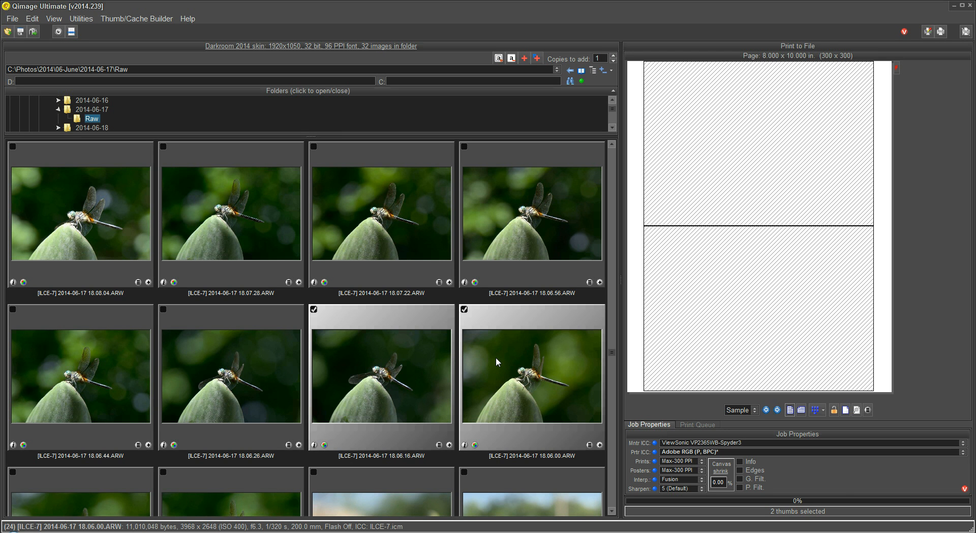
{"action": "mouse_move", "coordinate": [505, 369]}
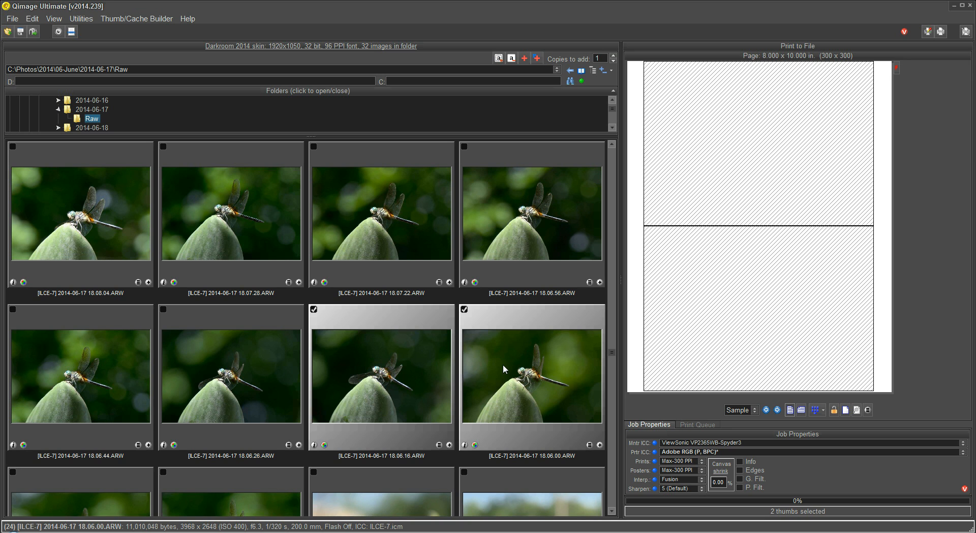
{"action": "mouse_move", "coordinate": [422, 355]}
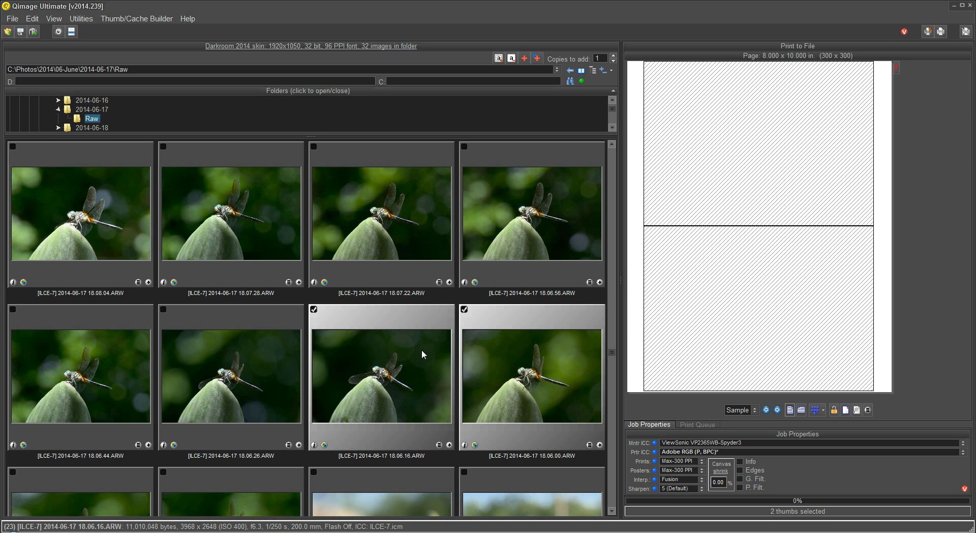
{"action": "mouse_move", "coordinate": [506, 349]}
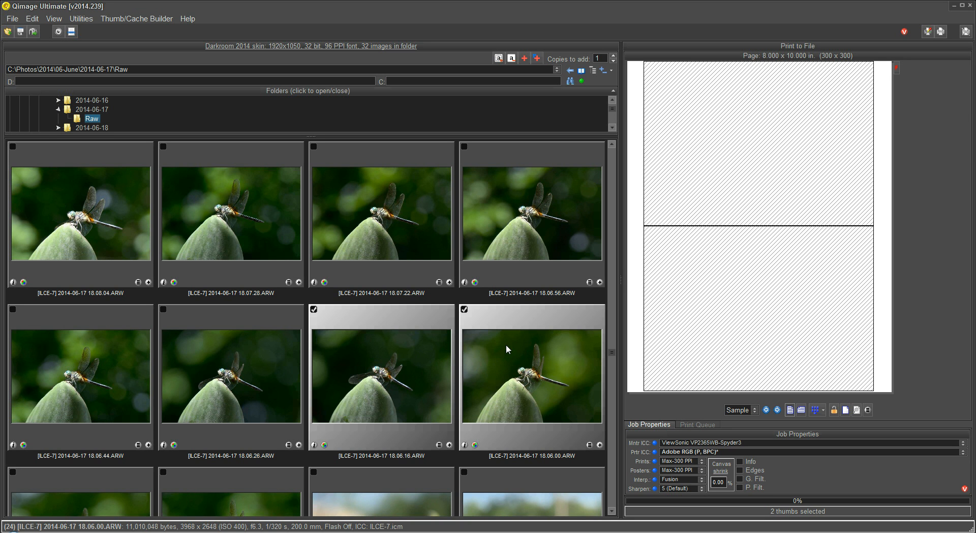
{"action": "mouse_move", "coordinate": [487, 182]}
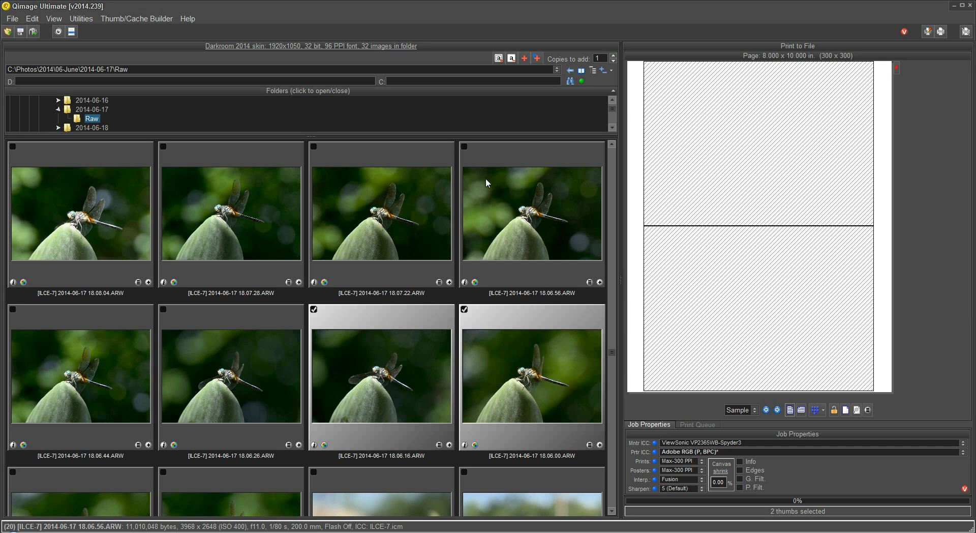
{"action": "mouse_move", "coordinate": [402, 376]}
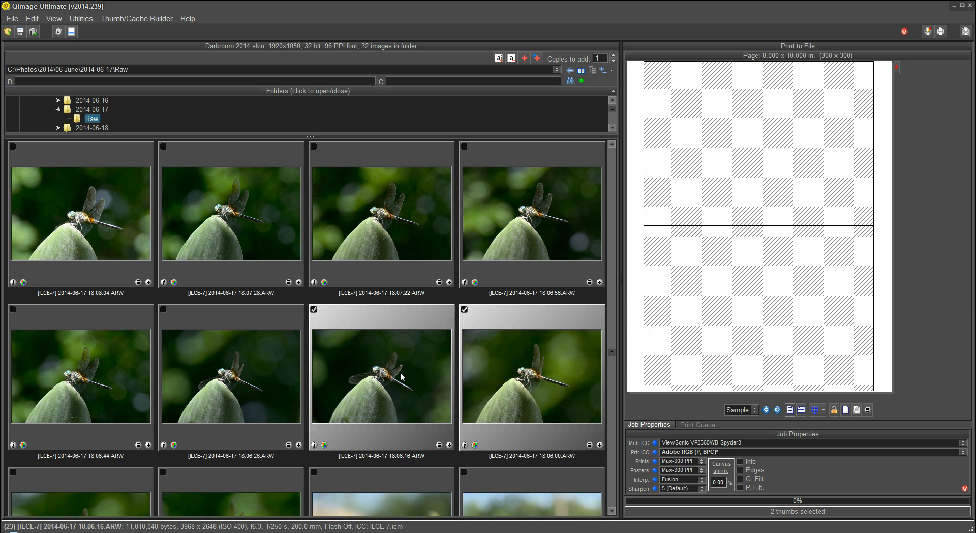
{"action": "mouse_move", "coordinate": [429, 383]}
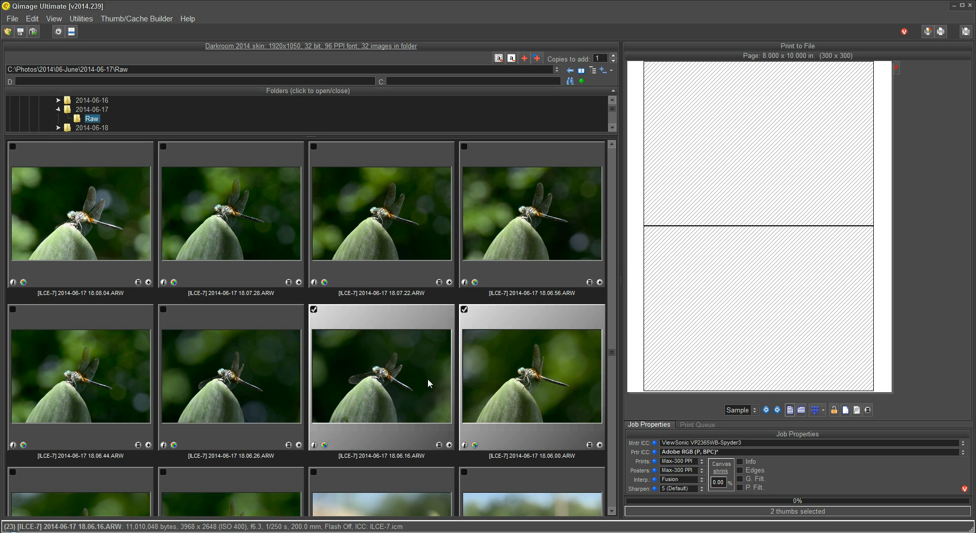
{"action": "mouse_move", "coordinate": [389, 361]}
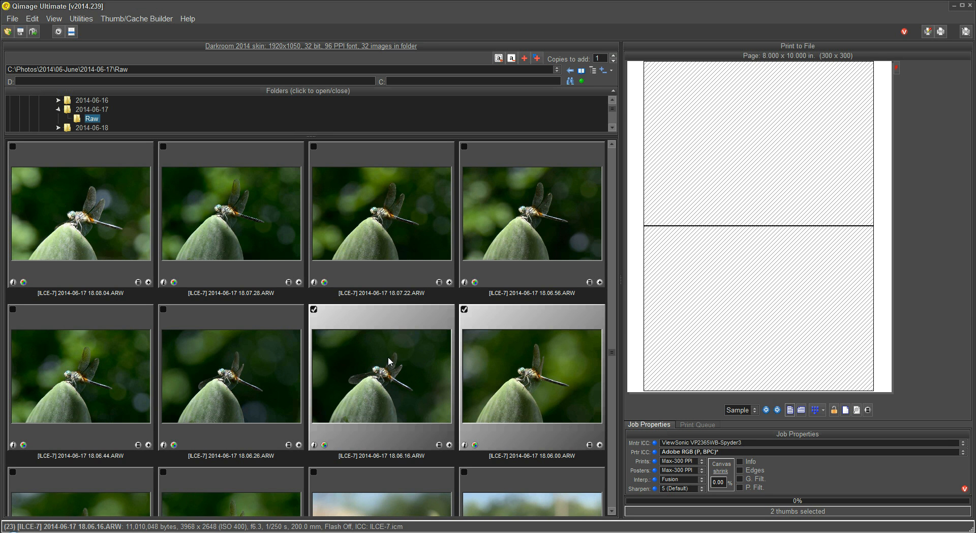
{"action": "mouse_move", "coordinate": [485, 363]}
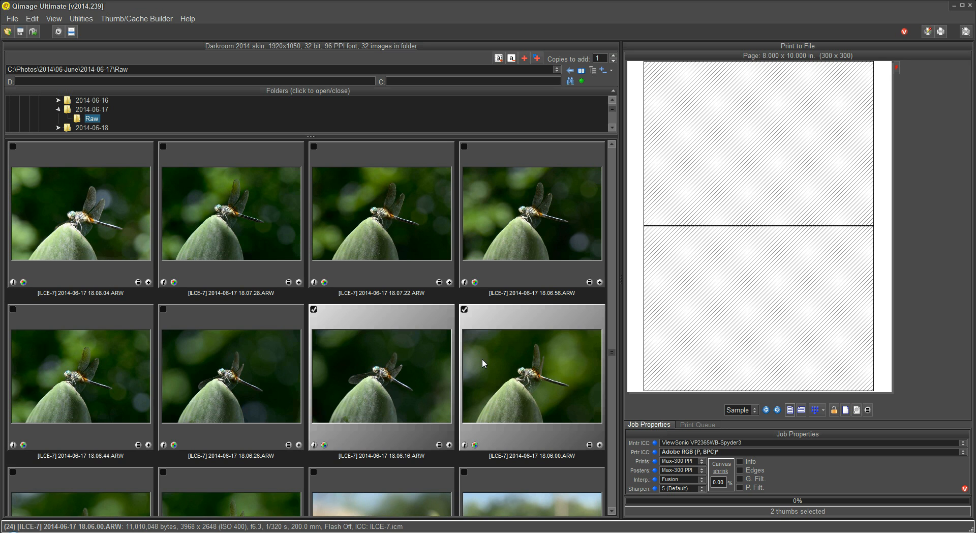